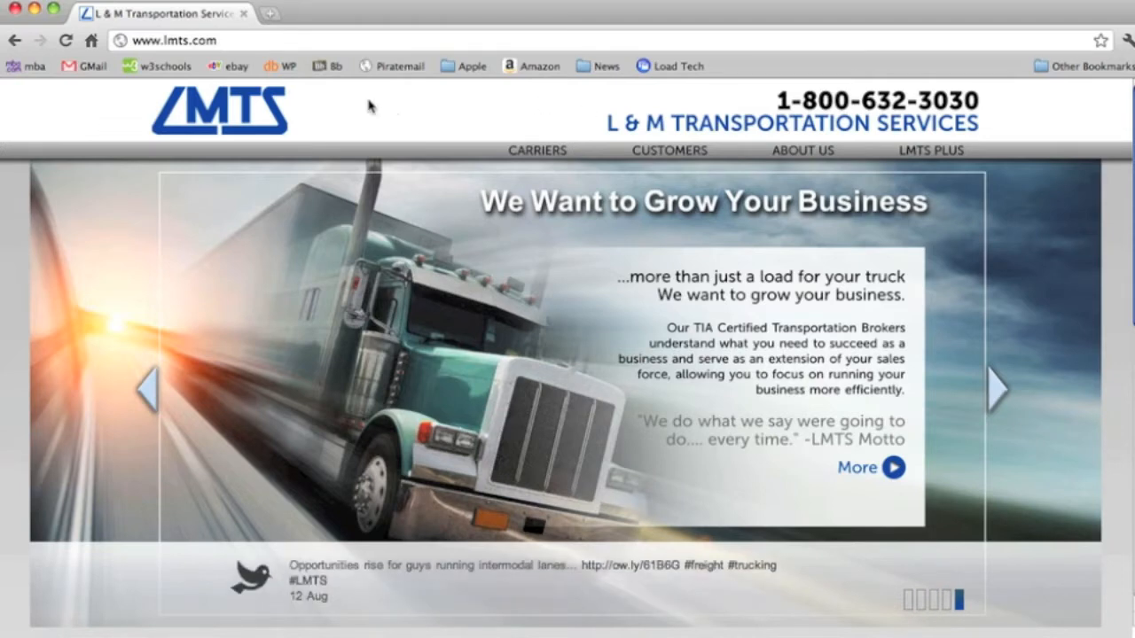
Step: Navigate from the lmts.com home page via Customers to the Request a Rate Quote form
click(668, 149)
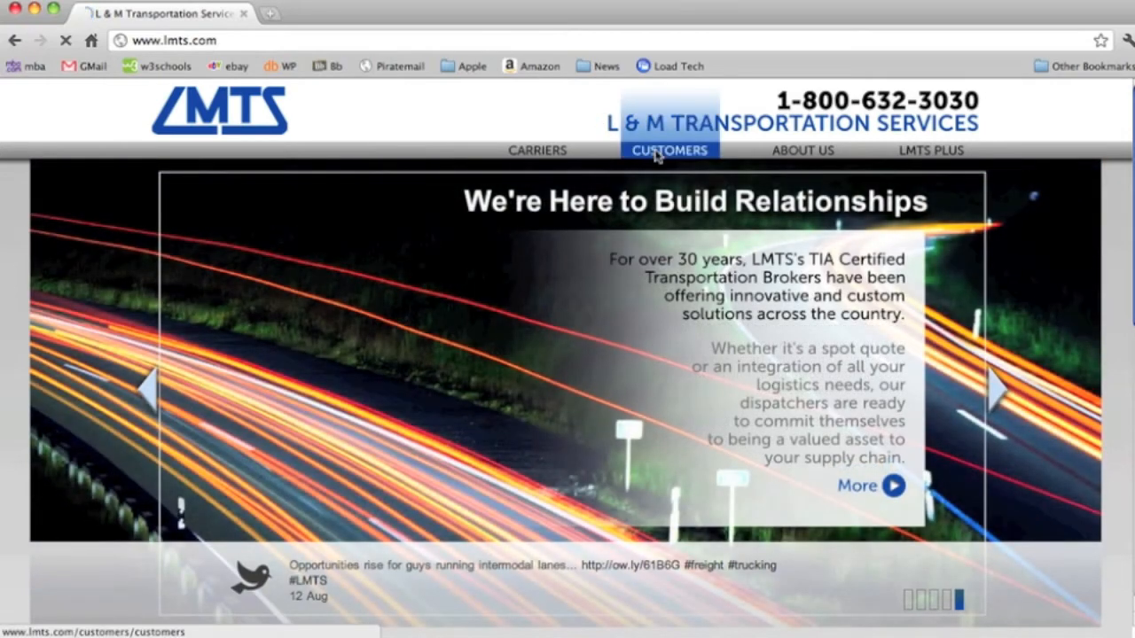
click(669, 149)
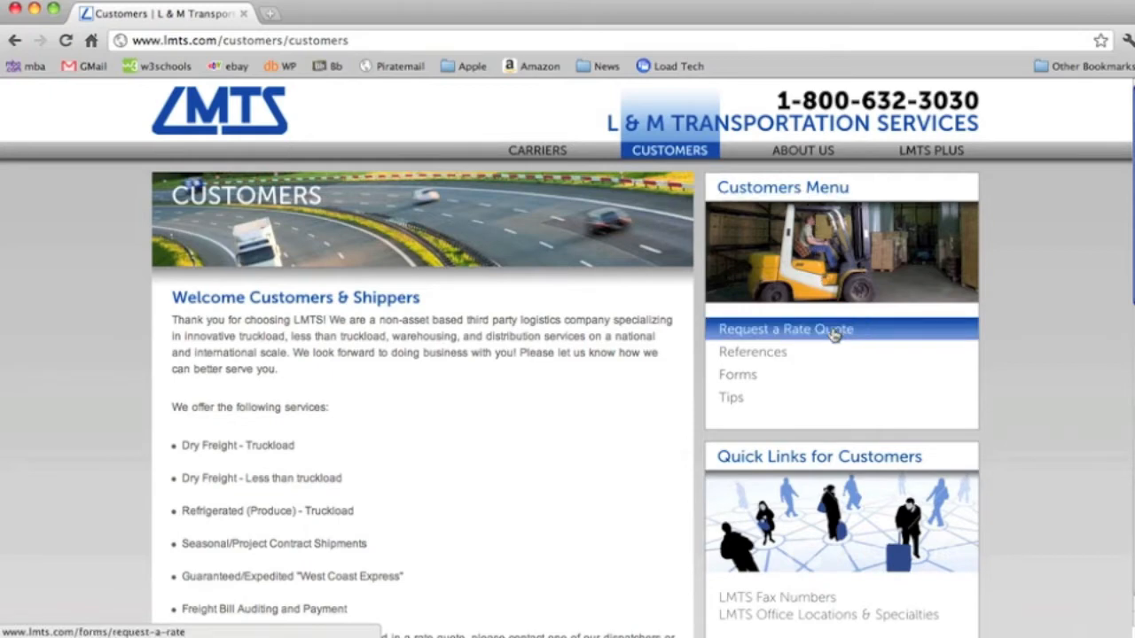
click(785, 328)
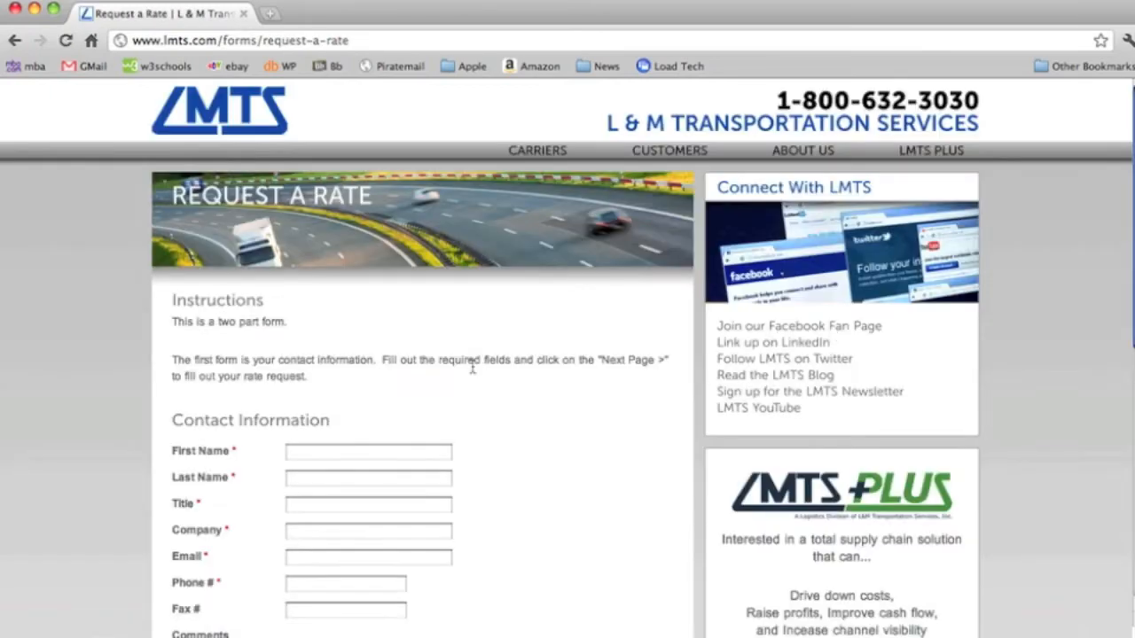
Step: Enter the contact's first name, title Owner and company Brown Industries using autofill suggestions
scroll(down, 3)
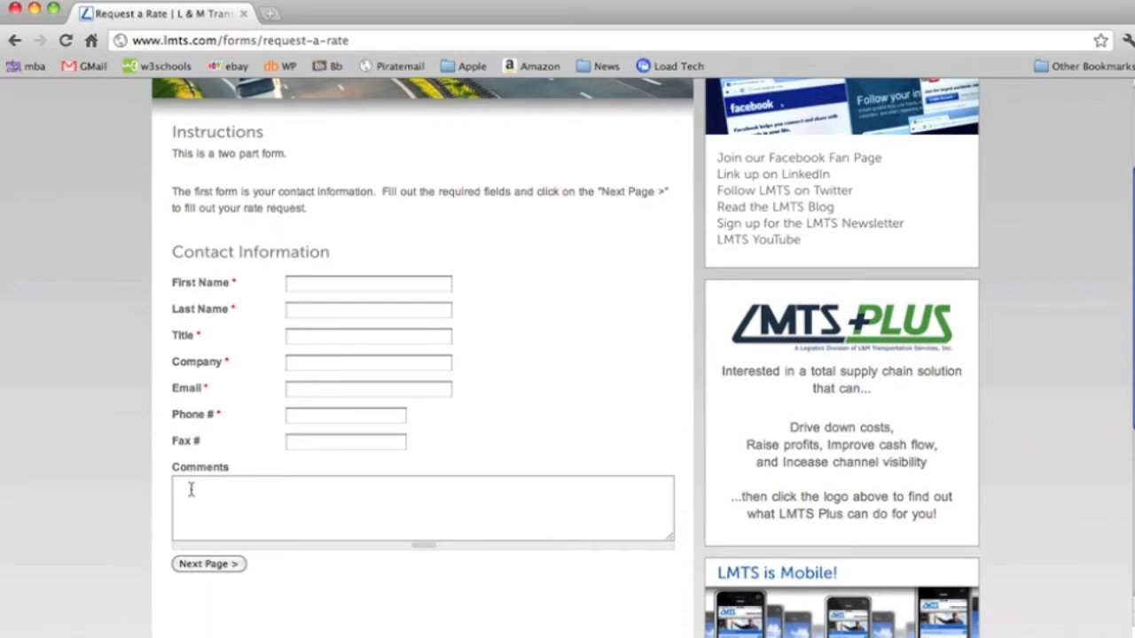
click(367, 284)
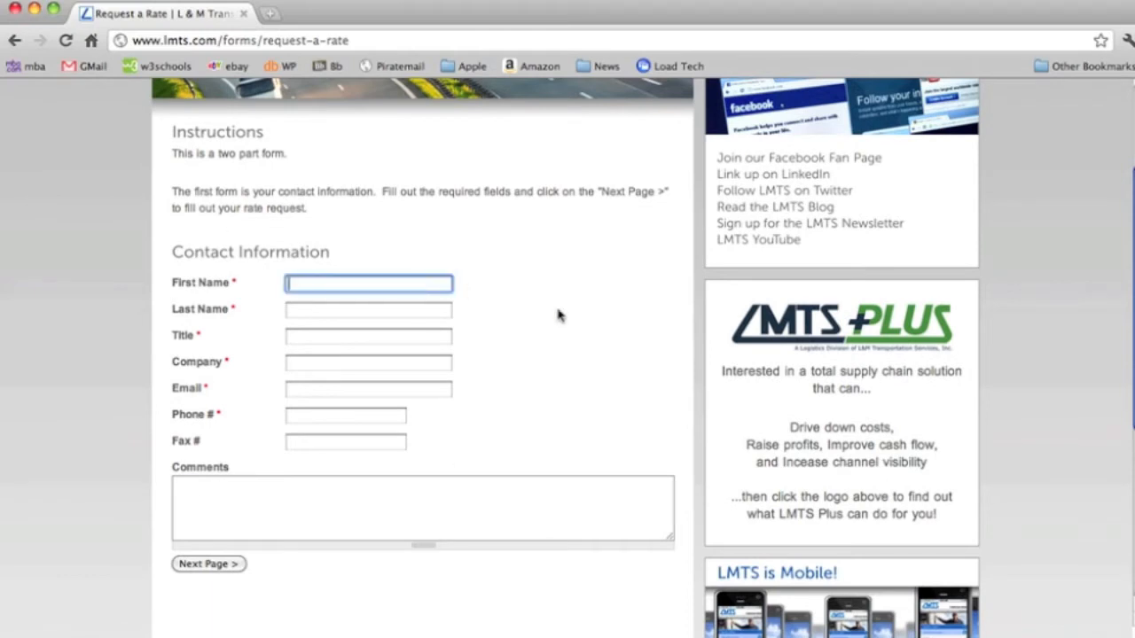
text(E)
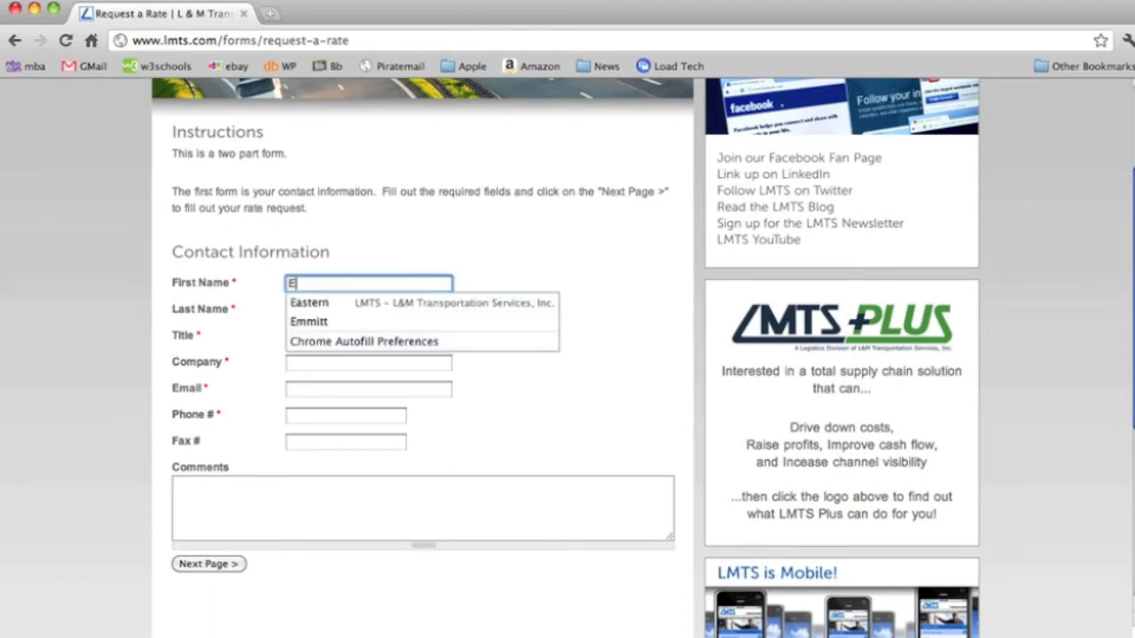
click(309, 321)
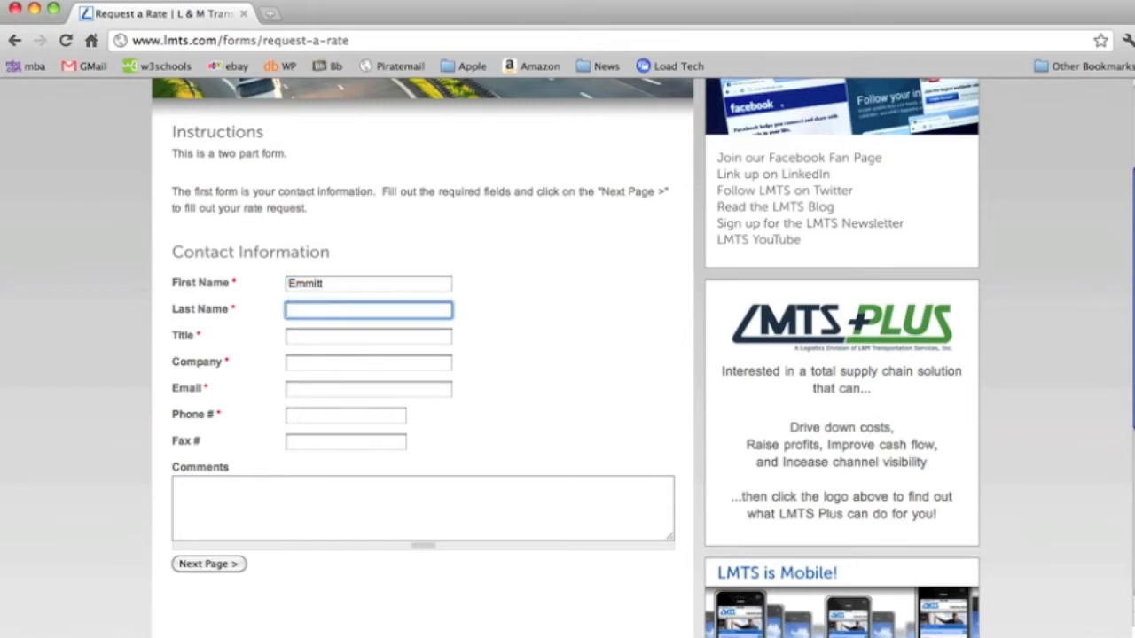
text(Ow)
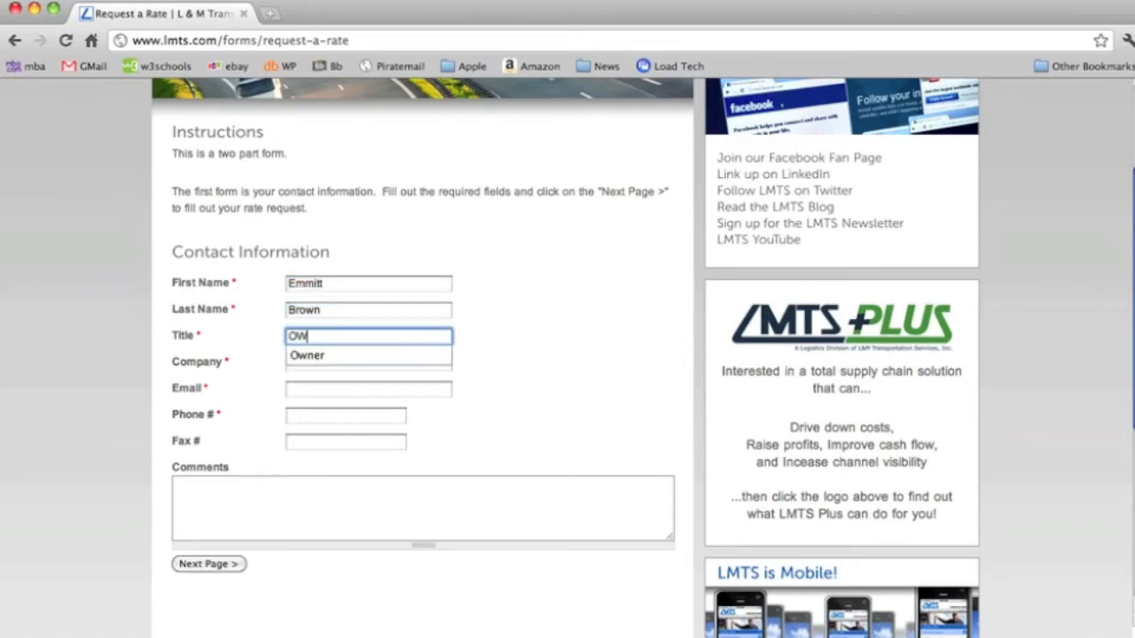
click(309, 355)
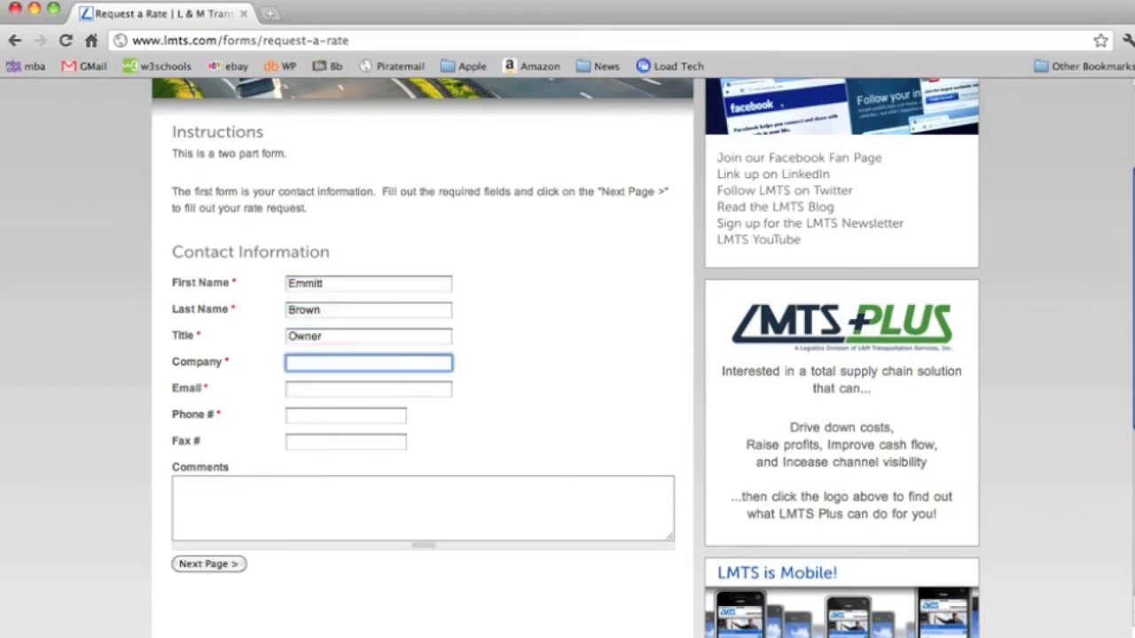
text(Brown Industries)
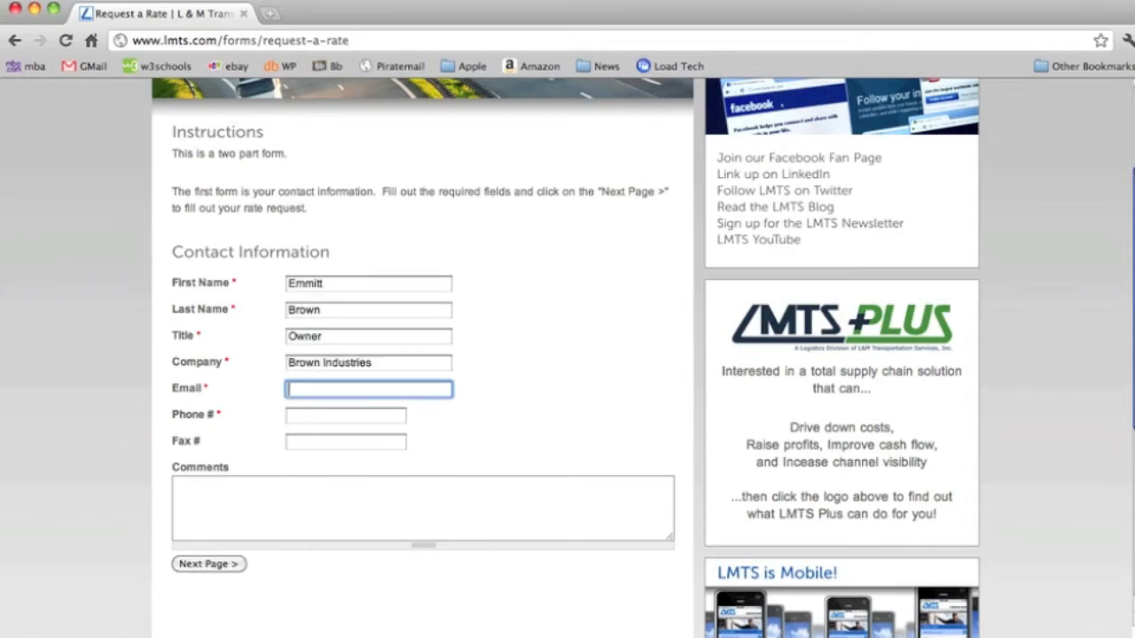
Step: Add the autofilled email address and phone number 123, leaving comments empty
text(eb)
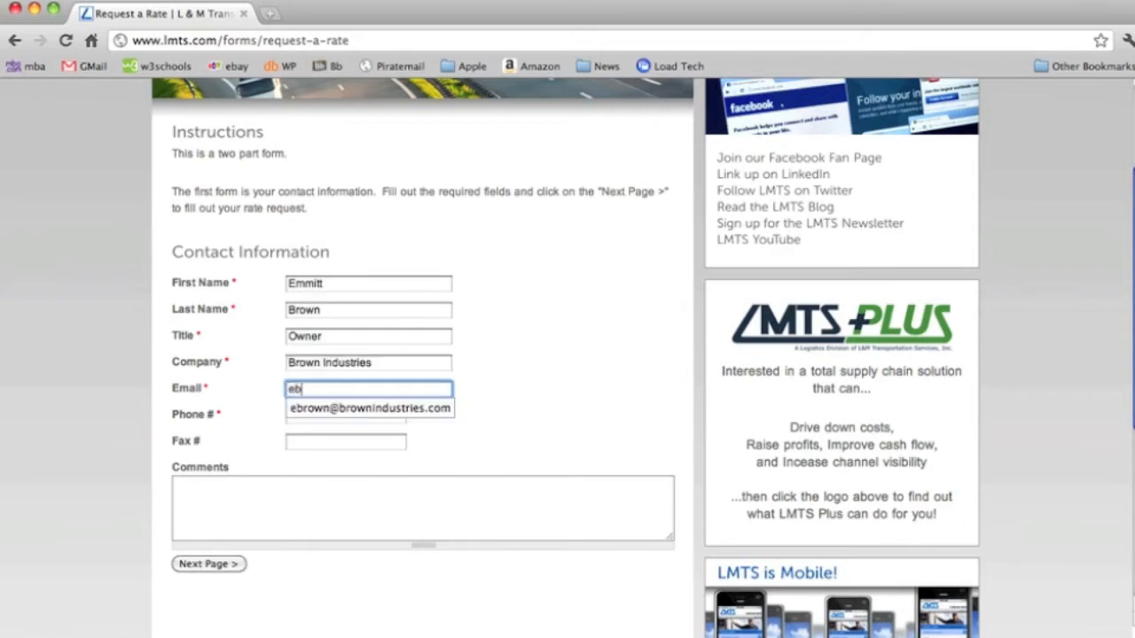
click(369, 408)
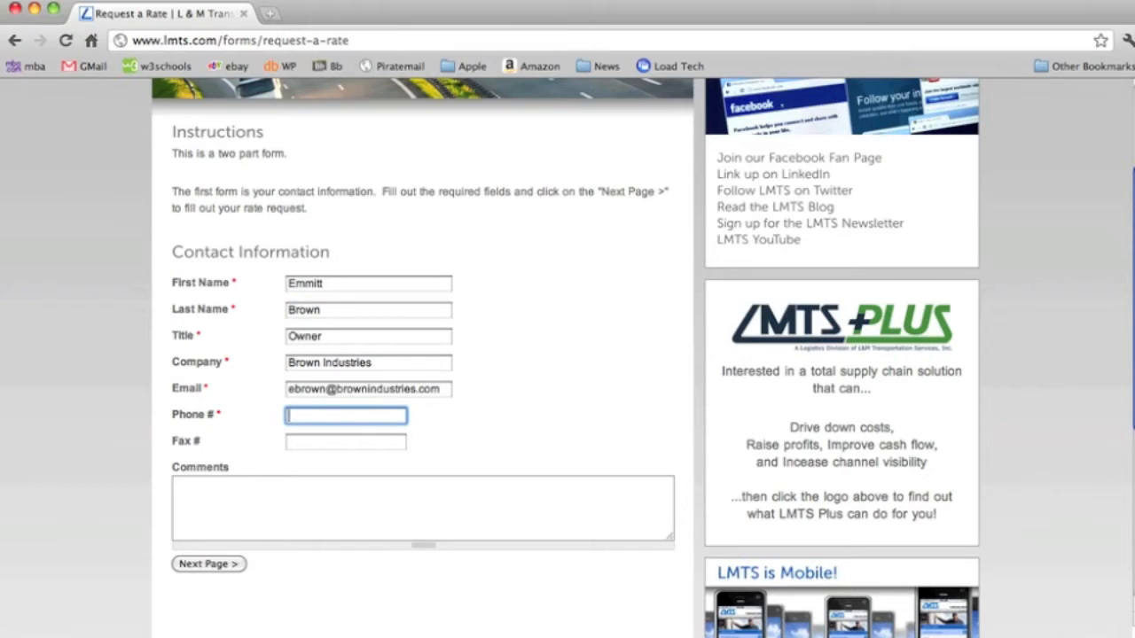
text(123-456-7890)
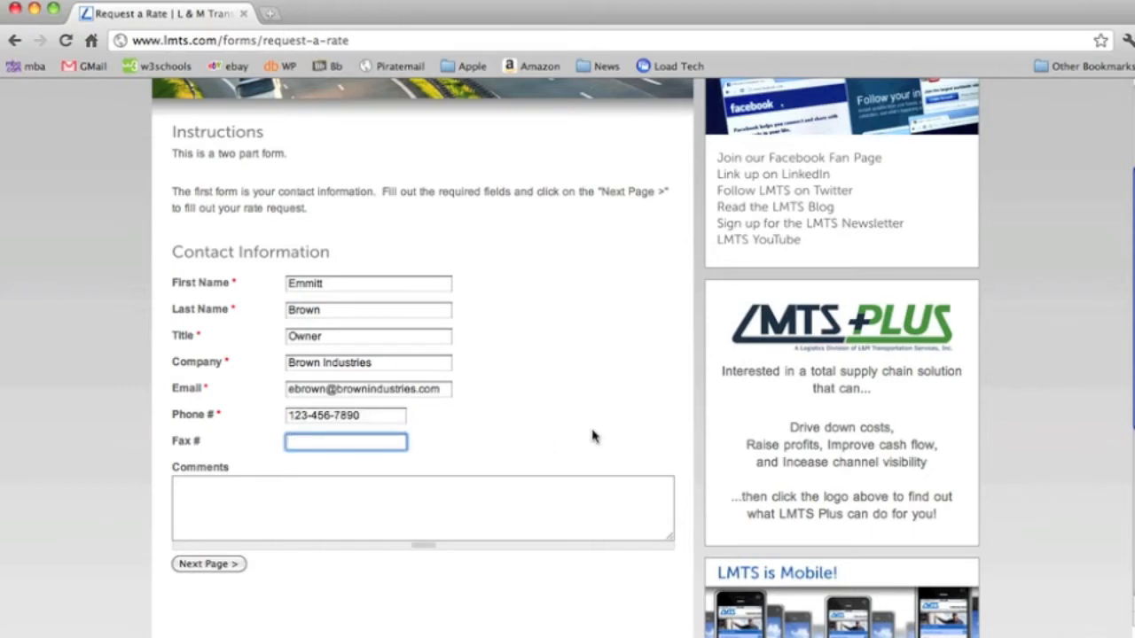
click(422, 507)
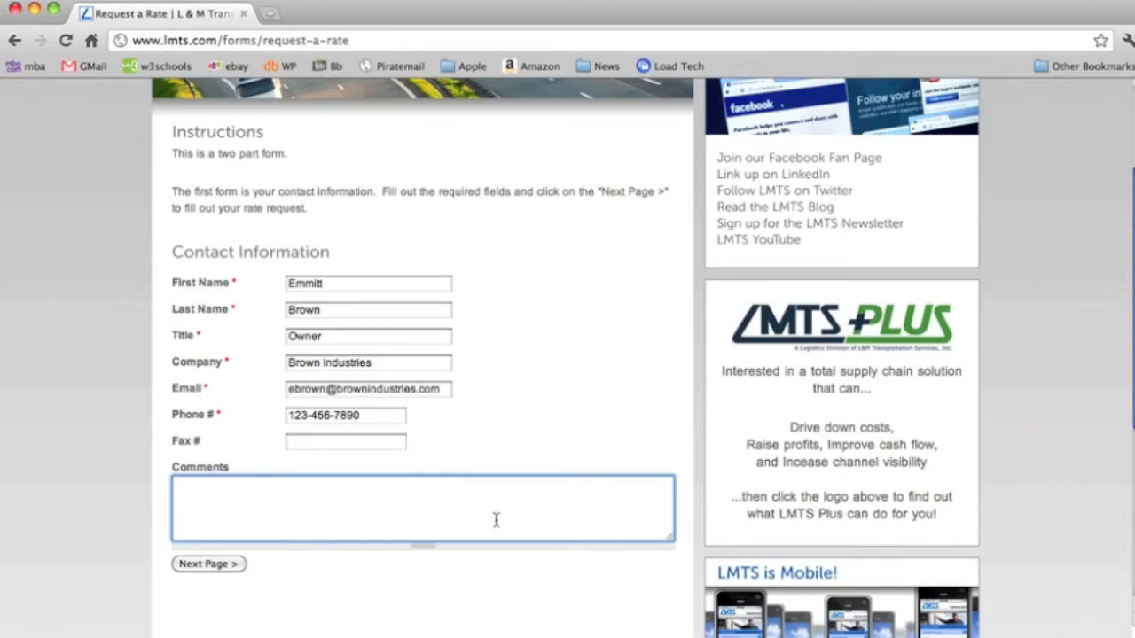
mouse_move(523, 573)
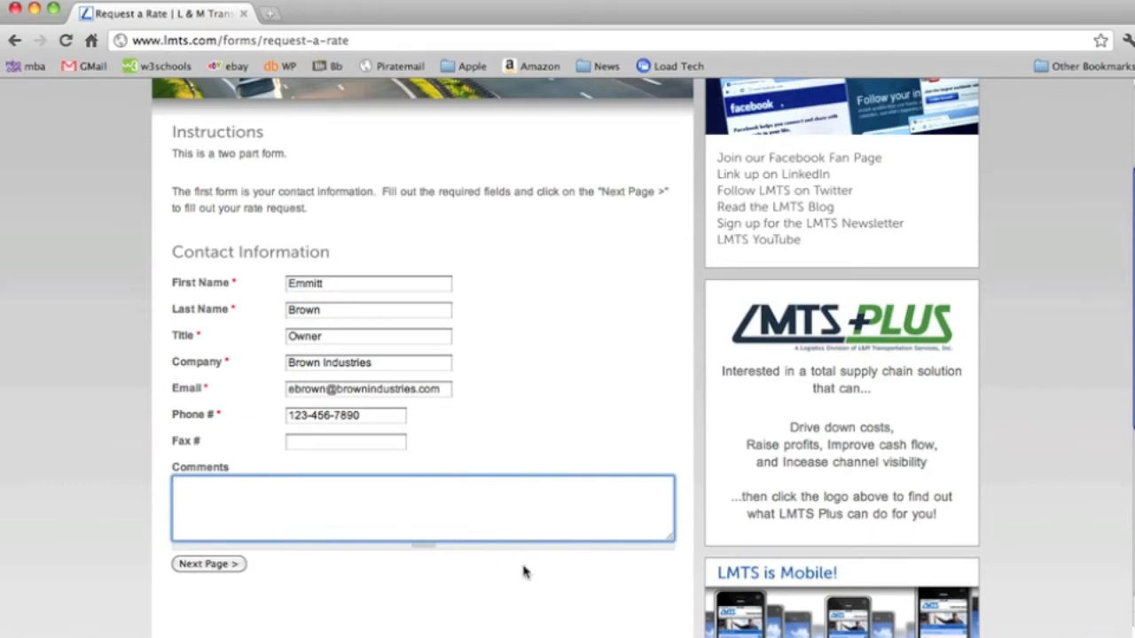
mouse_move(568, 419)
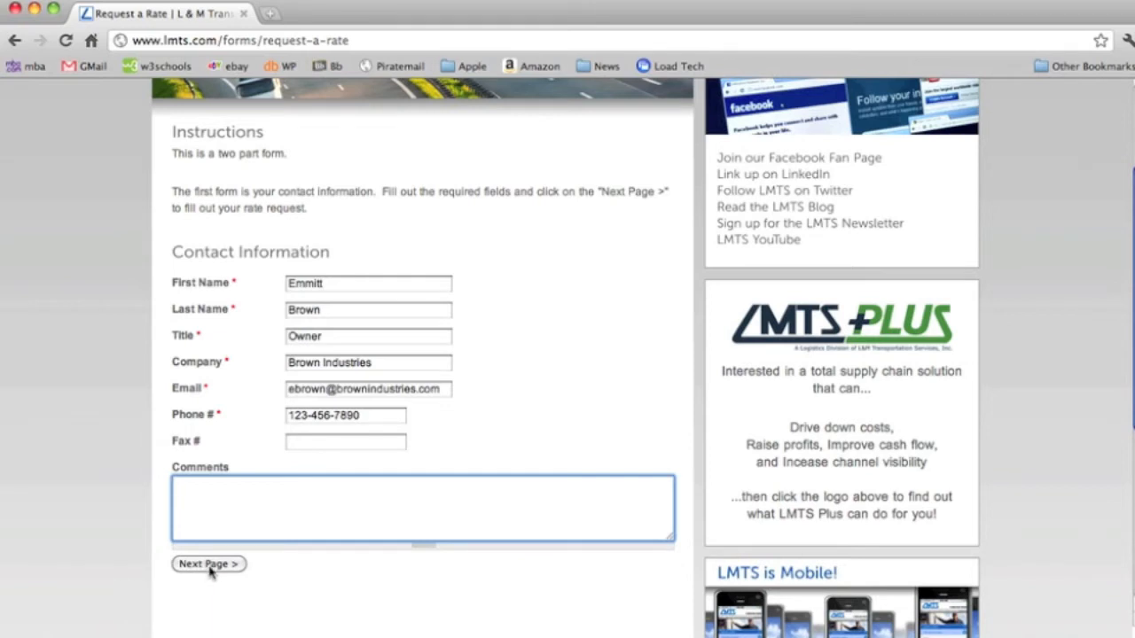
Step: Move to the rate request part, mark it as multiple shipments and review the pick date
click(210, 564)
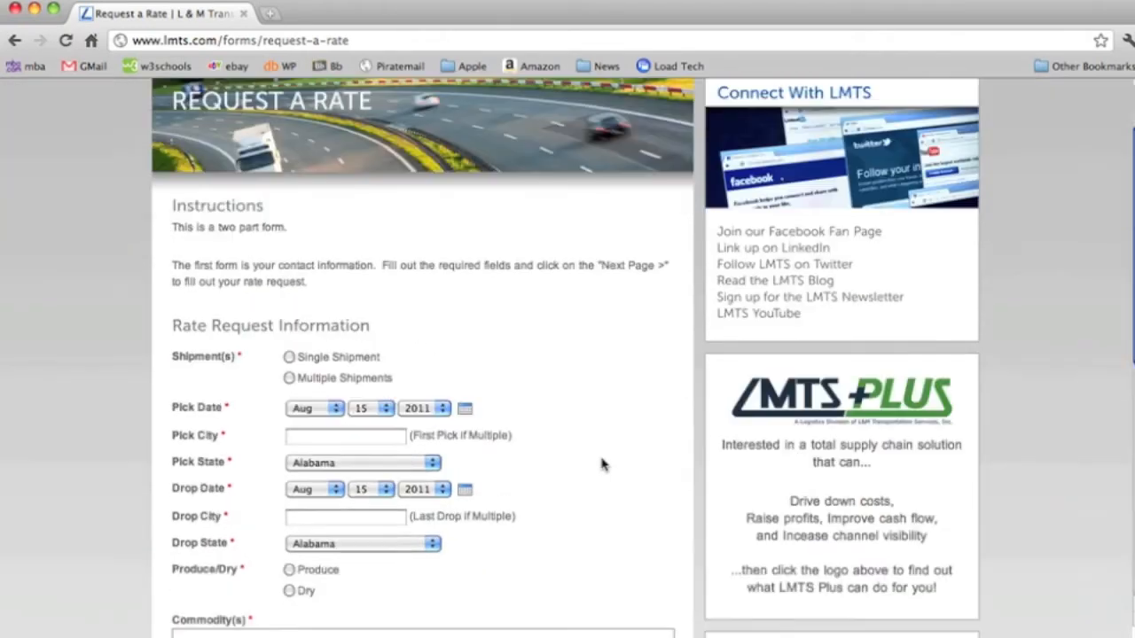
scroll(down, 3)
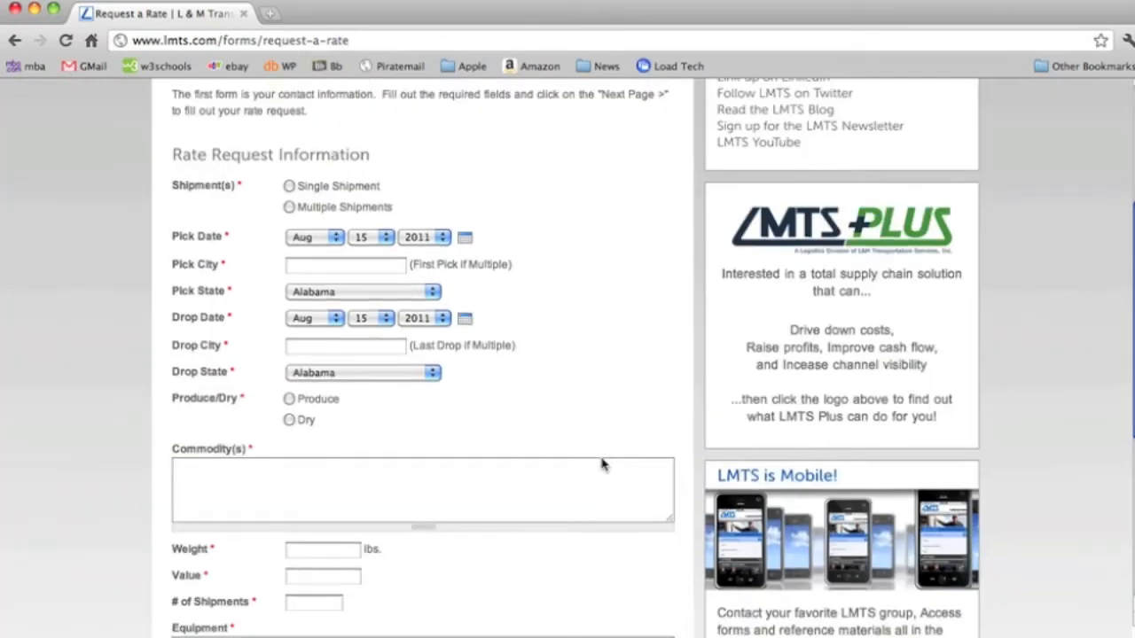
click(287, 205)
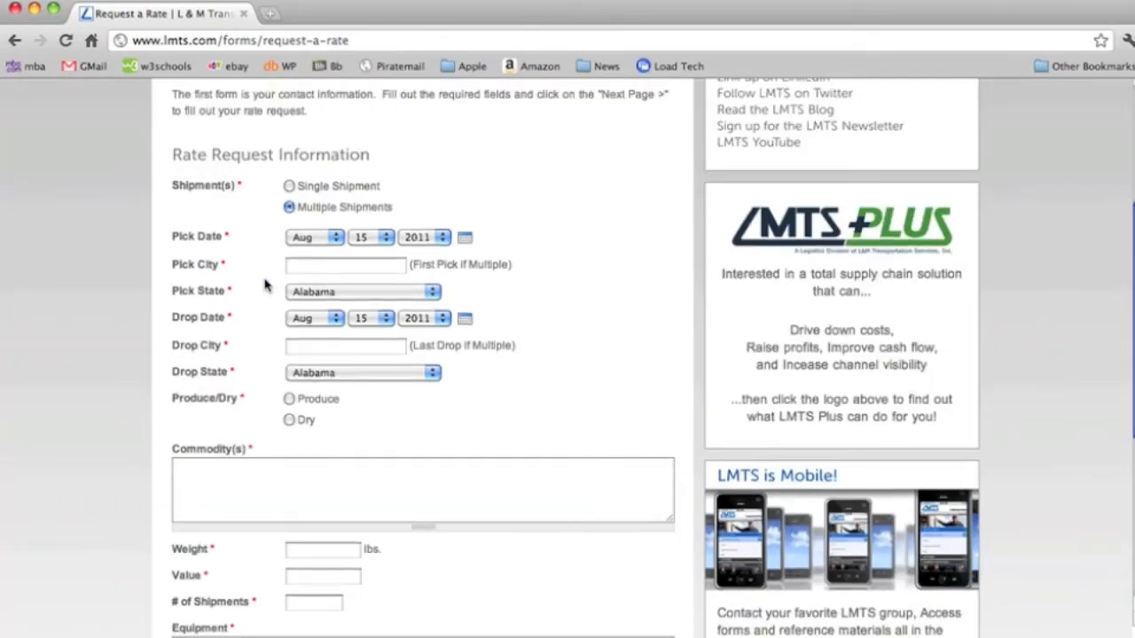
mouse_move(479, 262)
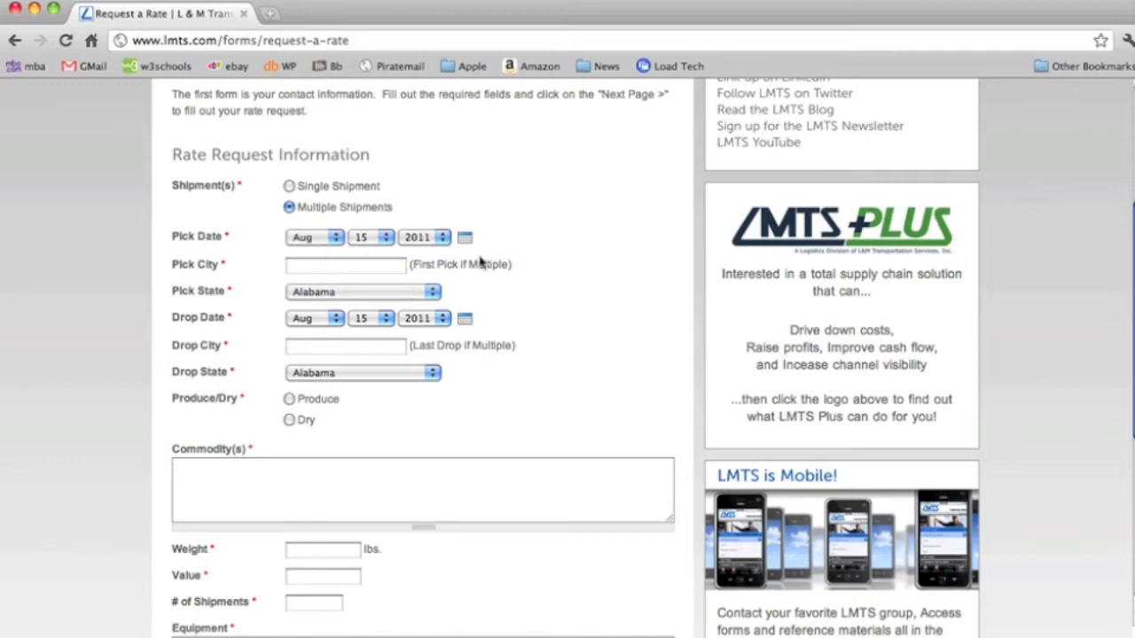
mouse_move(475, 259)
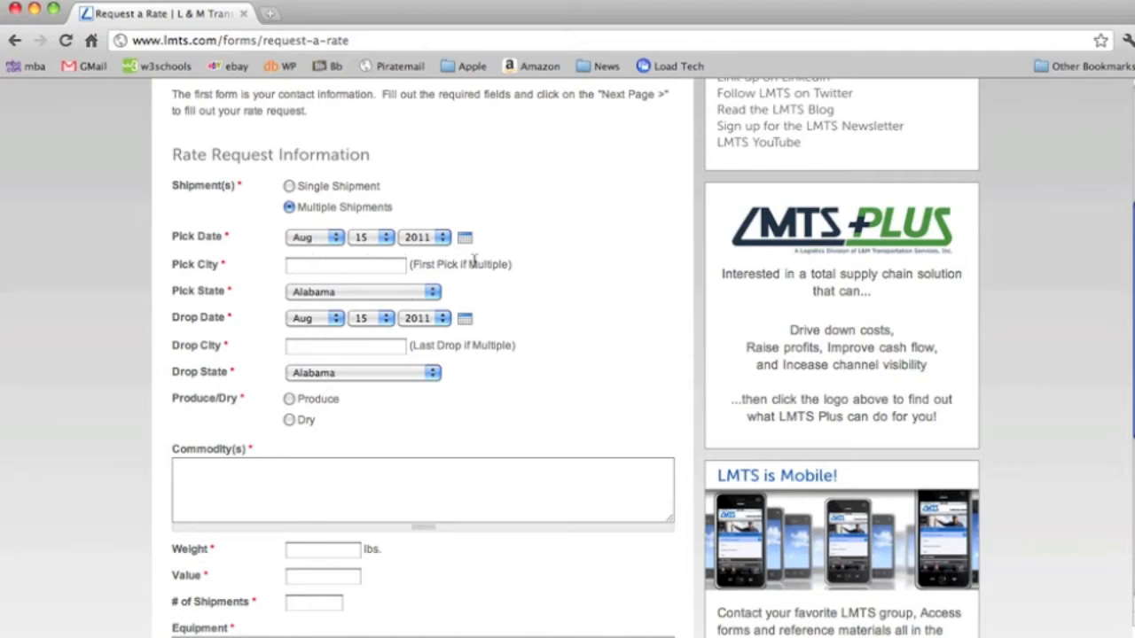
click(464, 237)
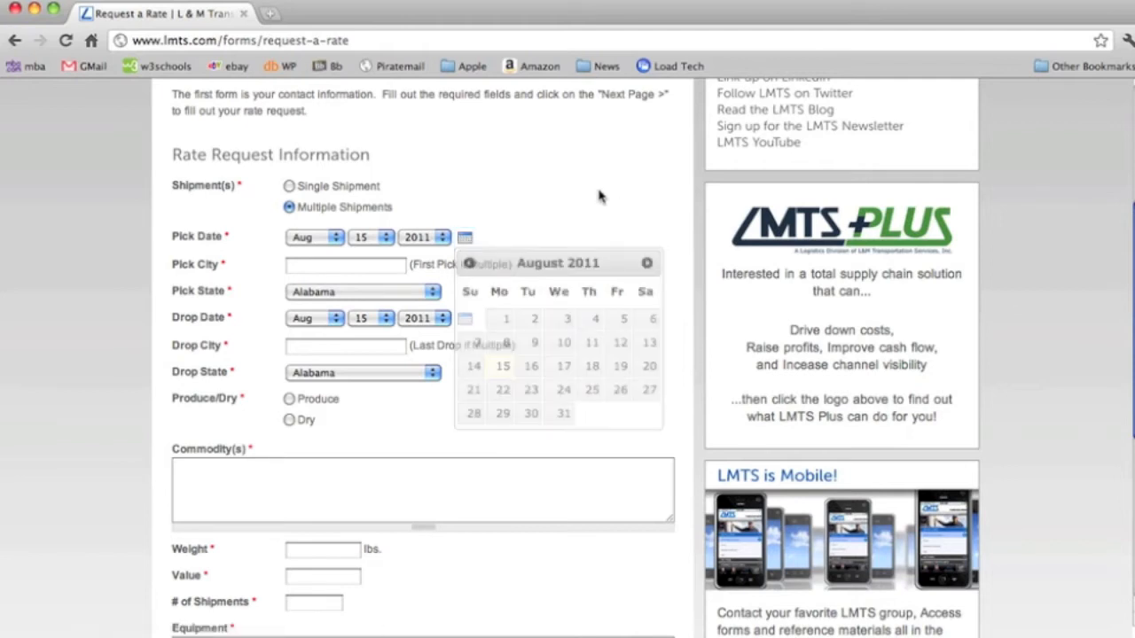
click(344, 266)
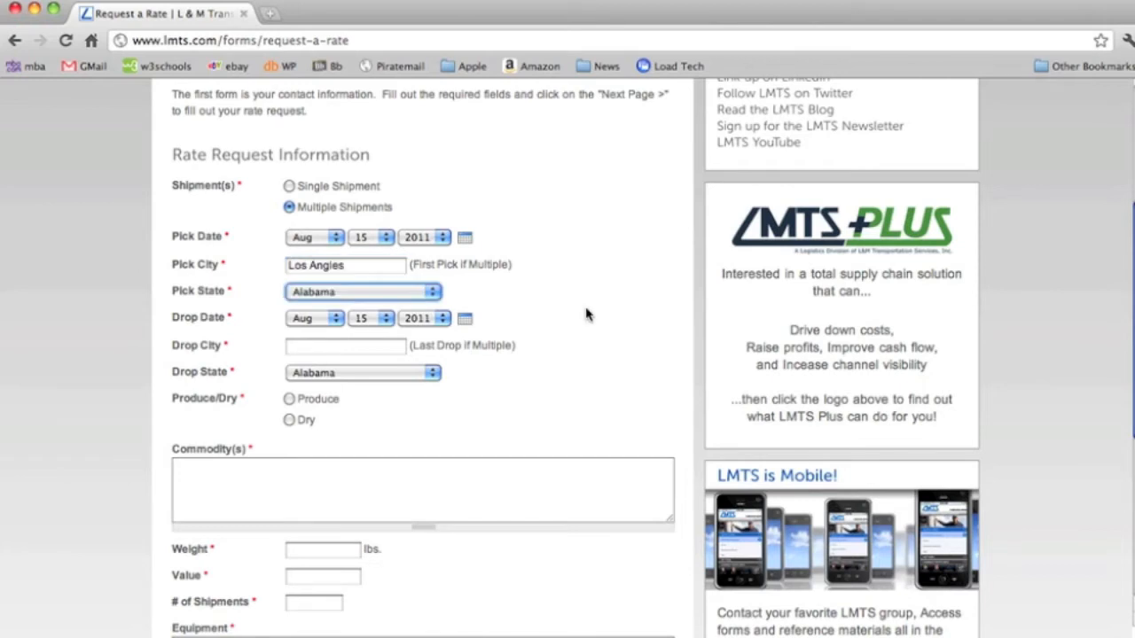
Step: Set the drop date to the 19th and the drop city to Pittsburgh
click(363, 291)
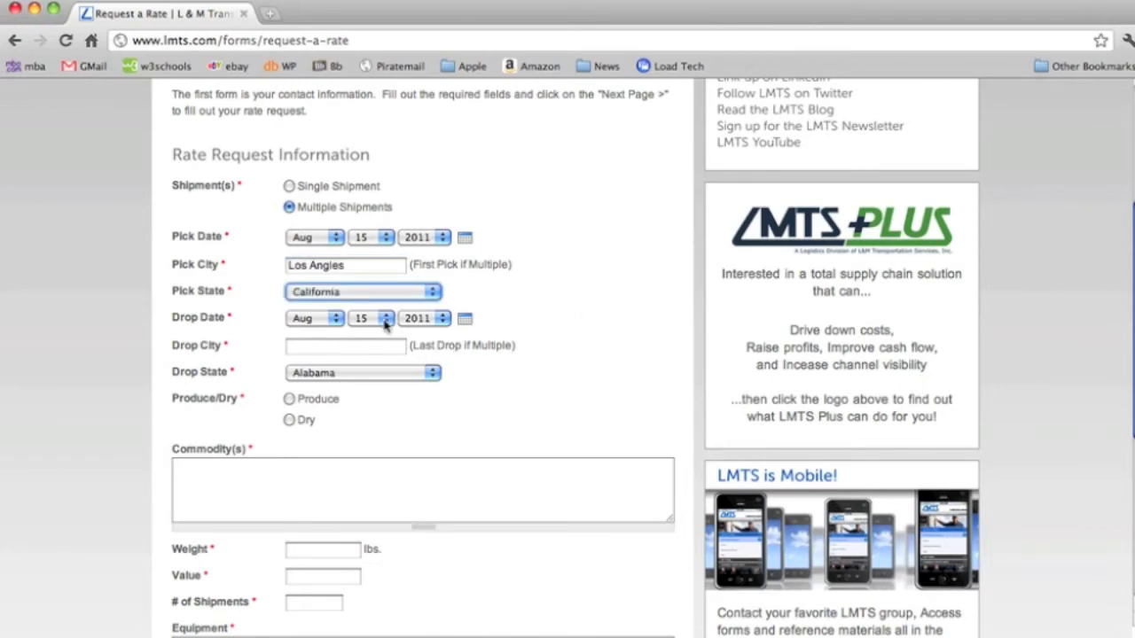
click(367, 319)
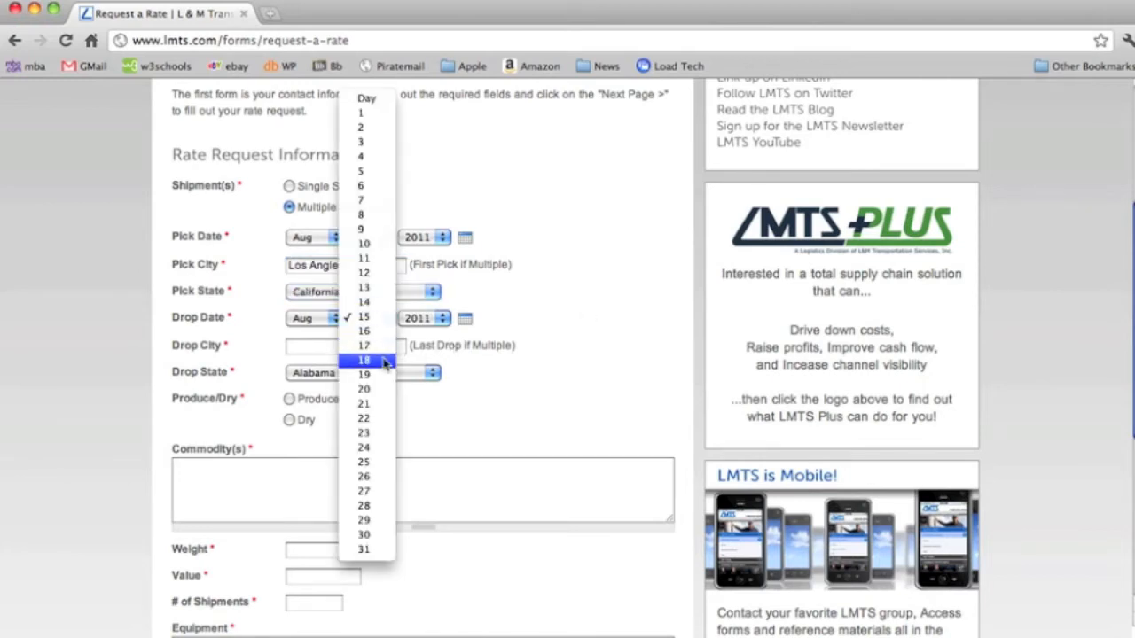
click(364, 374)
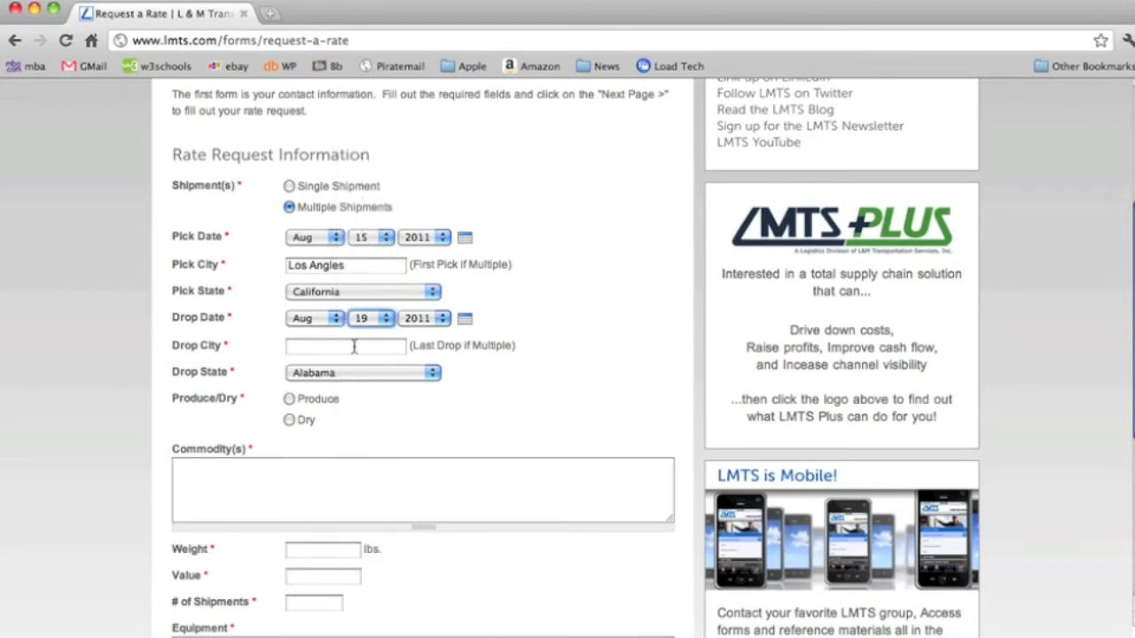
text(Pitt)
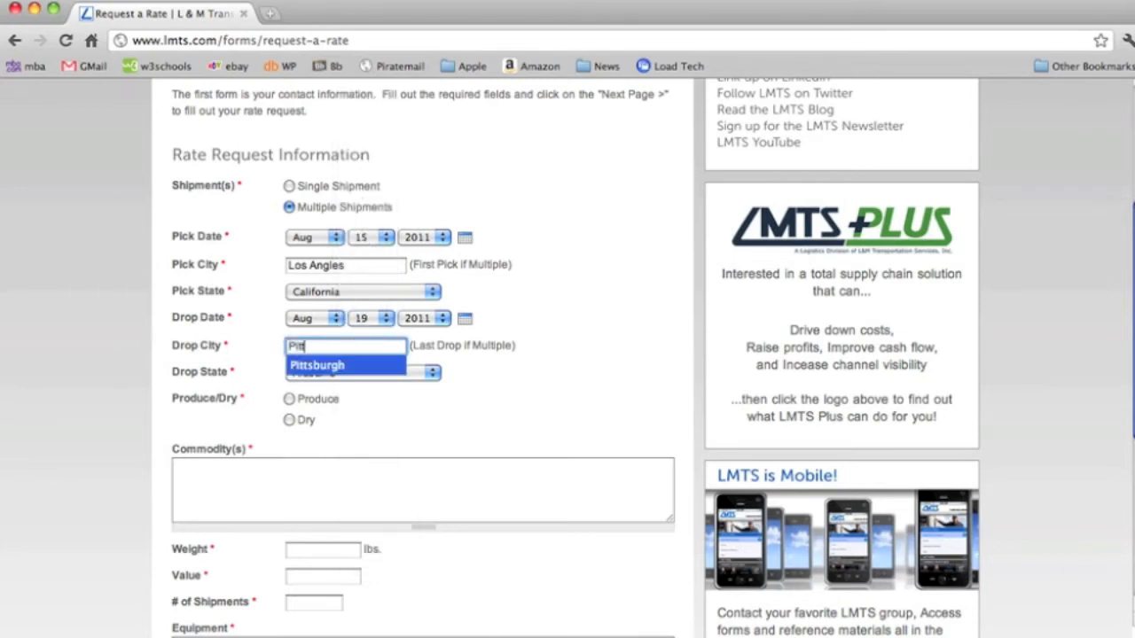
click(344, 365)
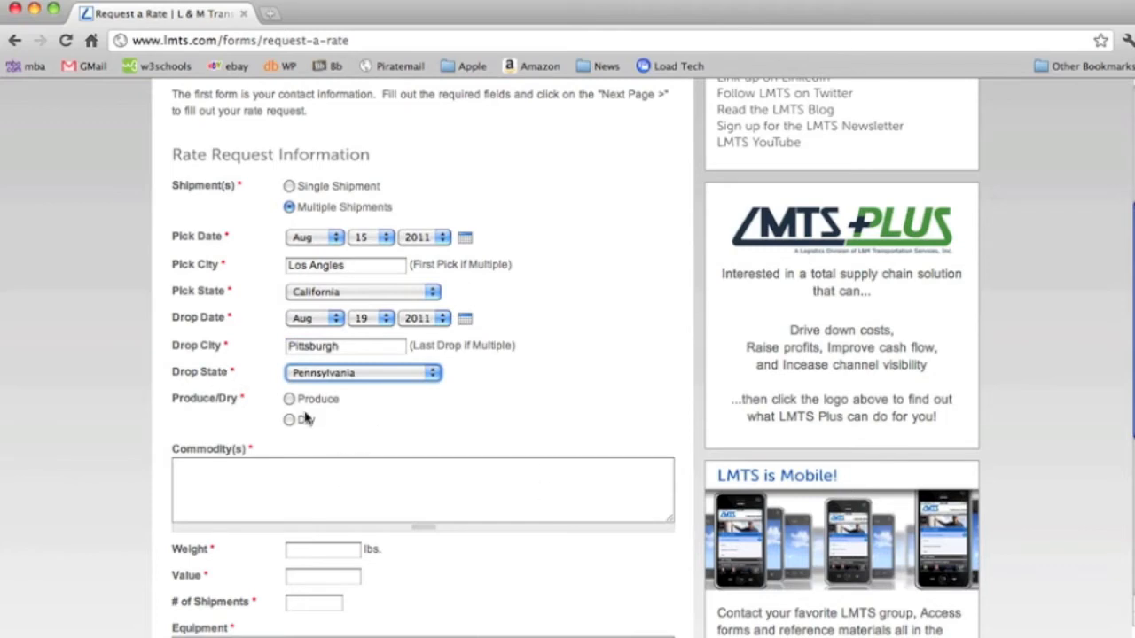
mouse_move(326, 419)
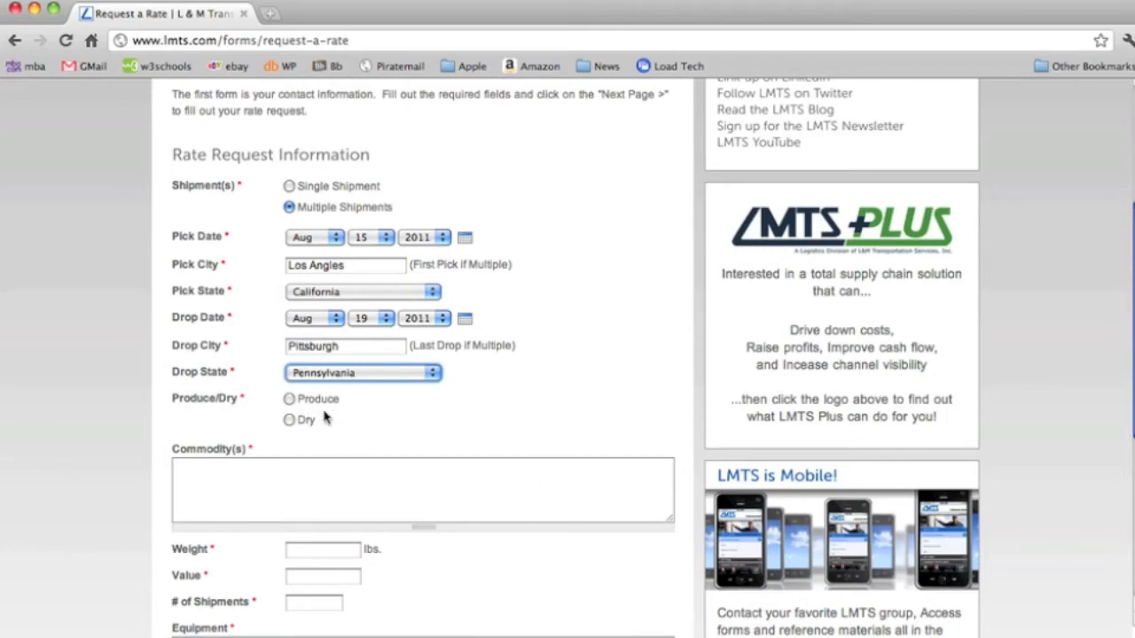
mouse_move(355, 404)
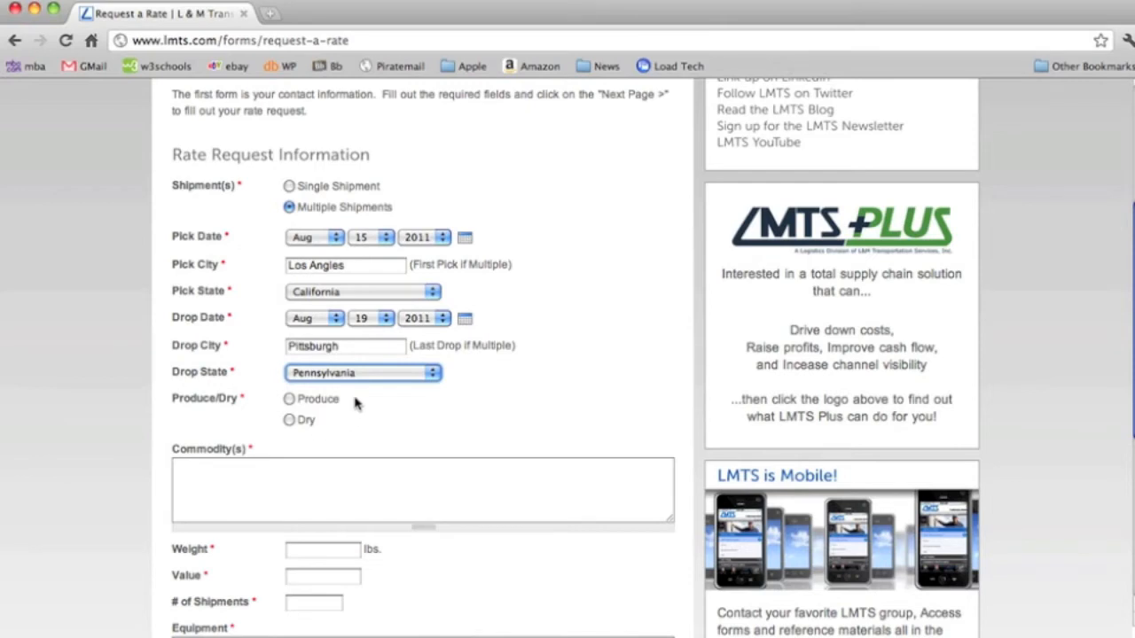
mouse_move(353, 406)
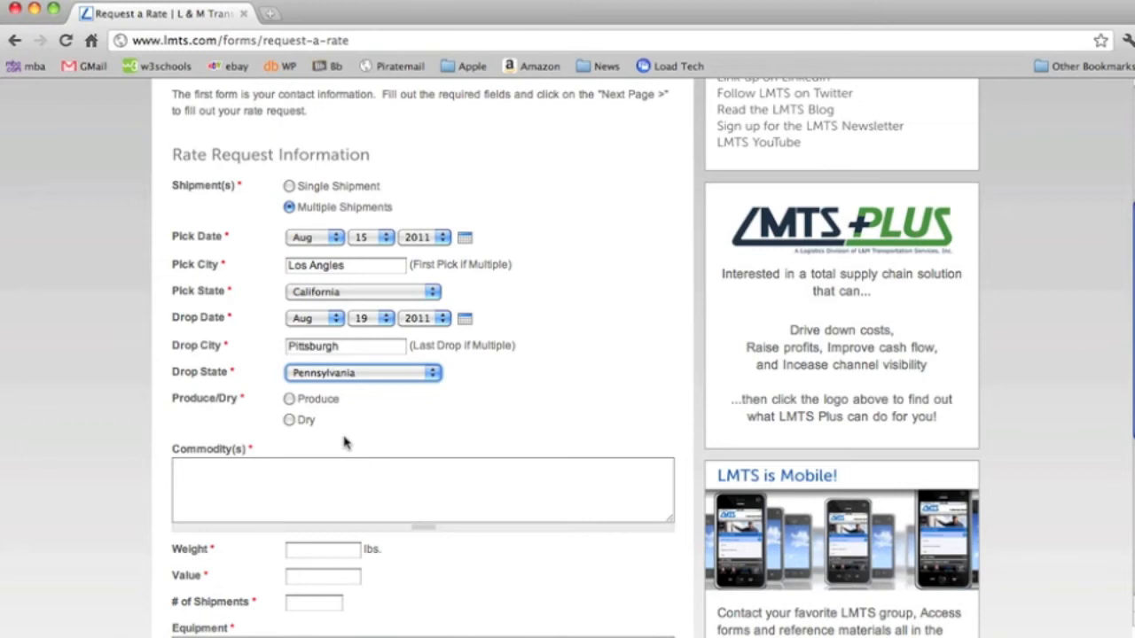
mouse_move(321, 412)
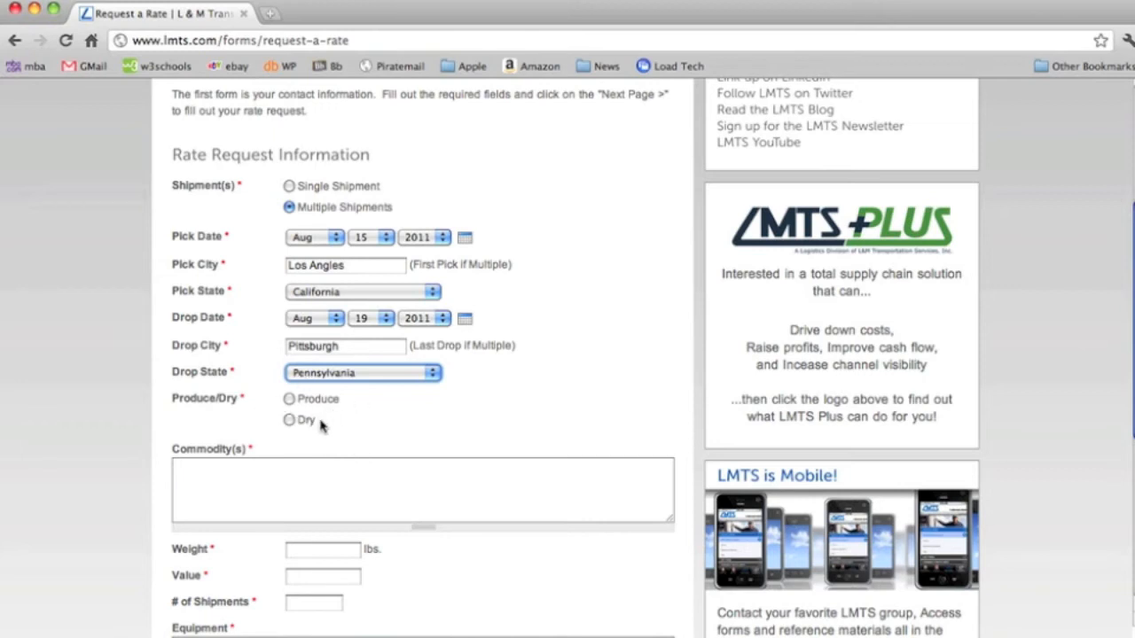
Step: Mark the shipment as Dry and enter flux capacitors as the commodity
click(289, 419)
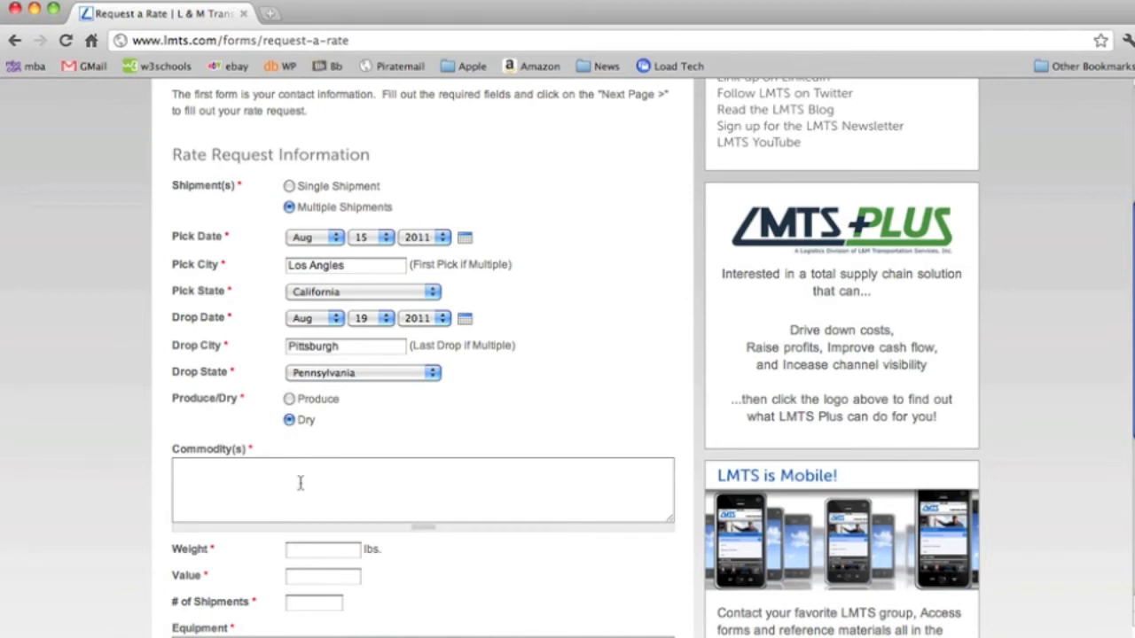
click(423, 491)
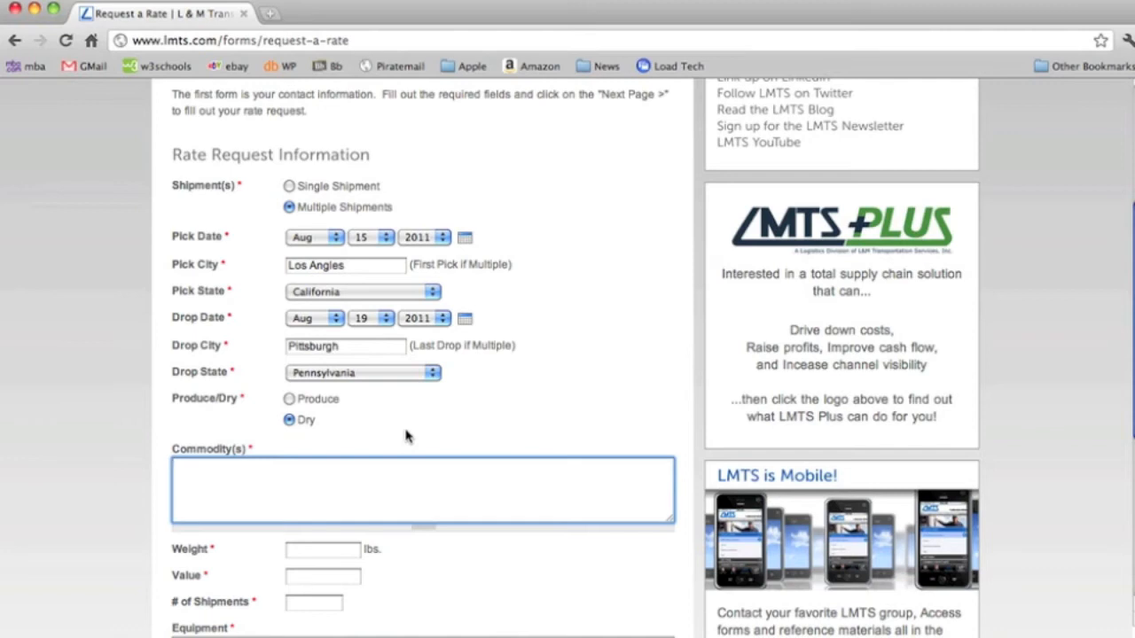
text(flux c)
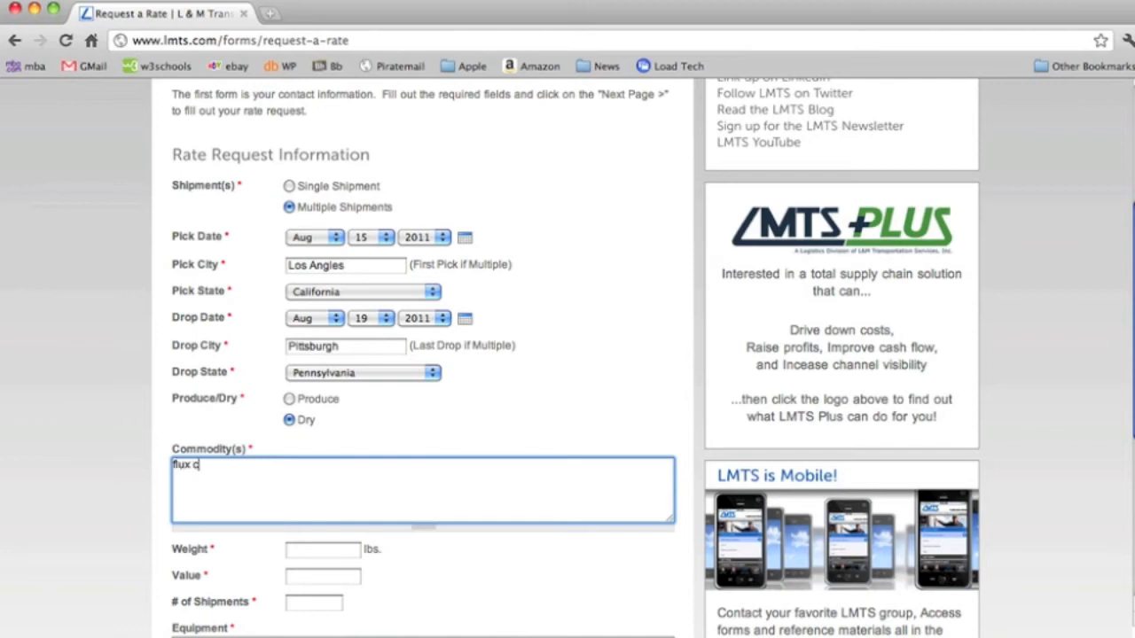
text(apacitor)
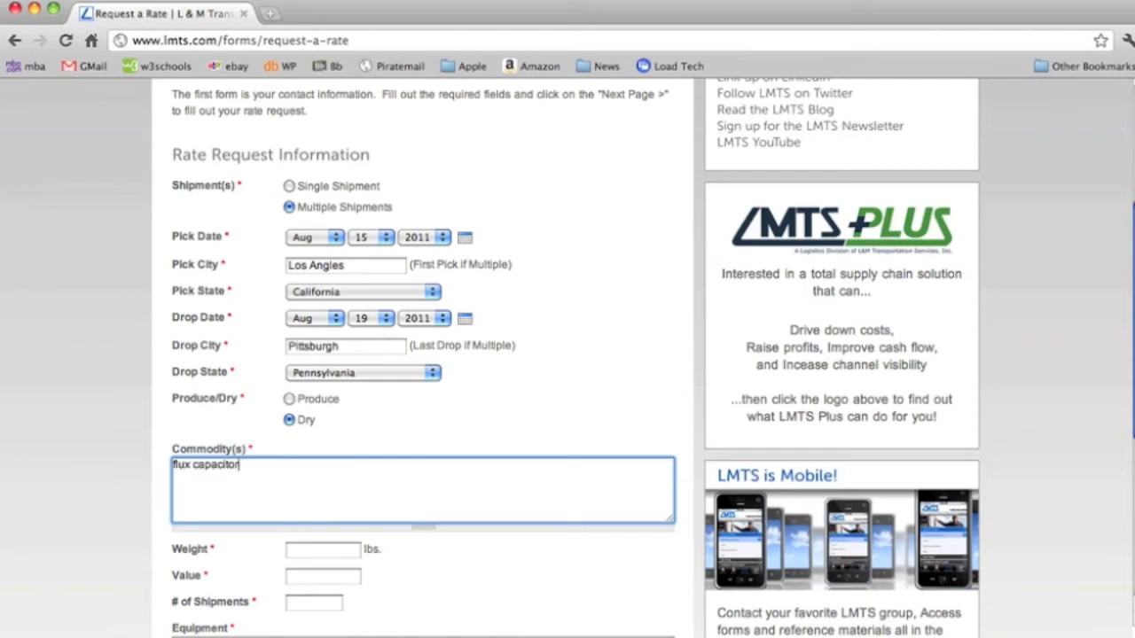
text(s)
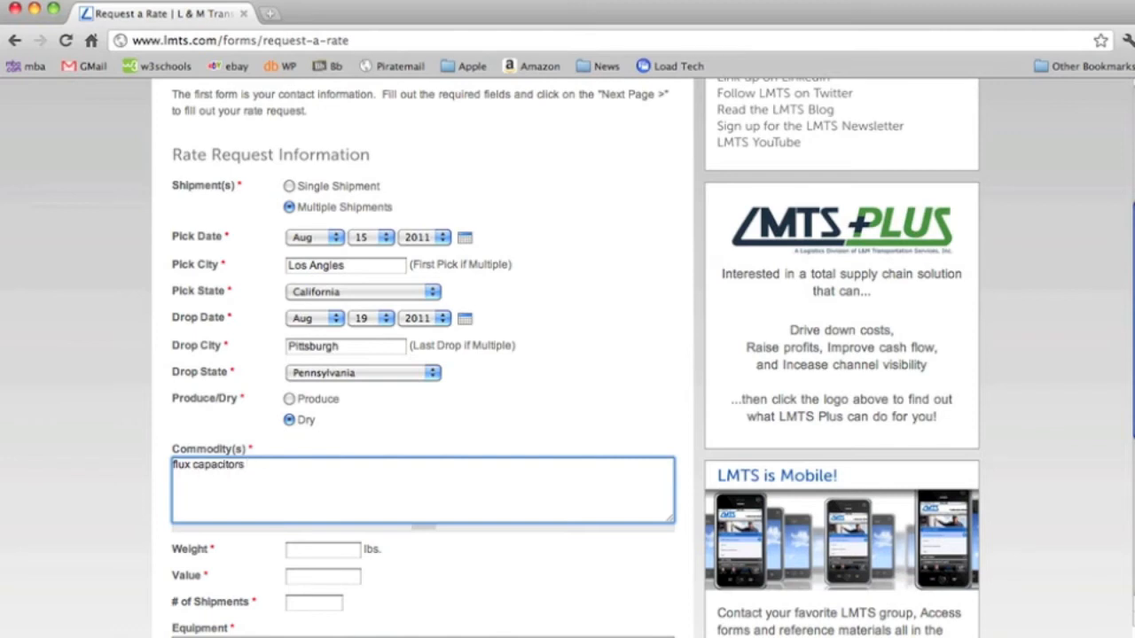
Step: Enter weight 5,000, value 100,000, 5 shipments and a dry or covered van as equipment
scroll(down, 3)
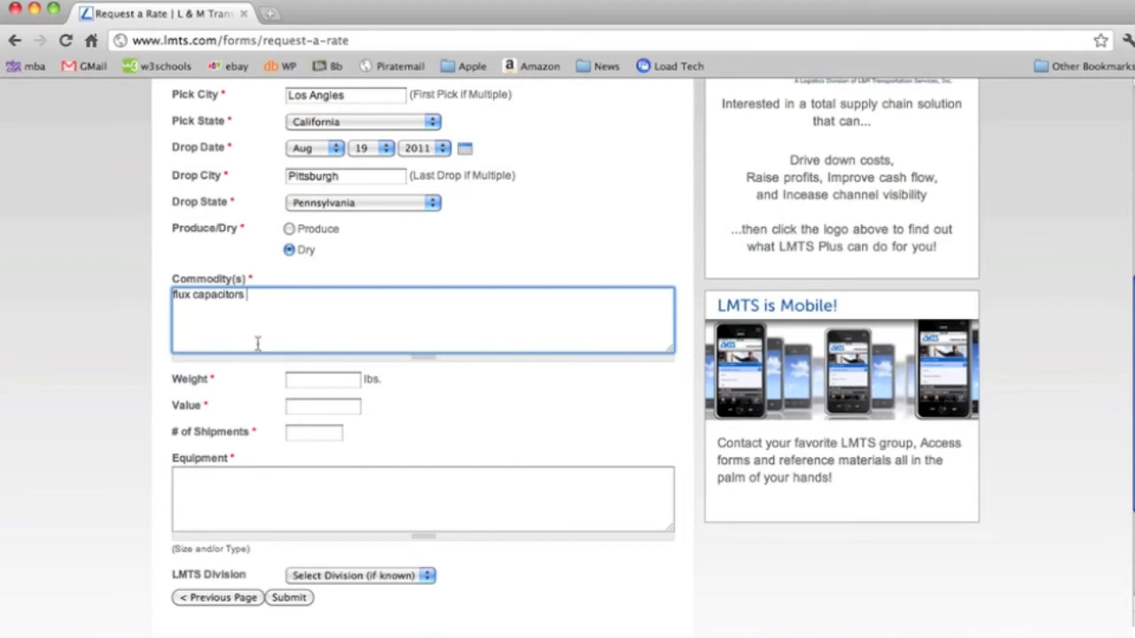
click(323, 380)
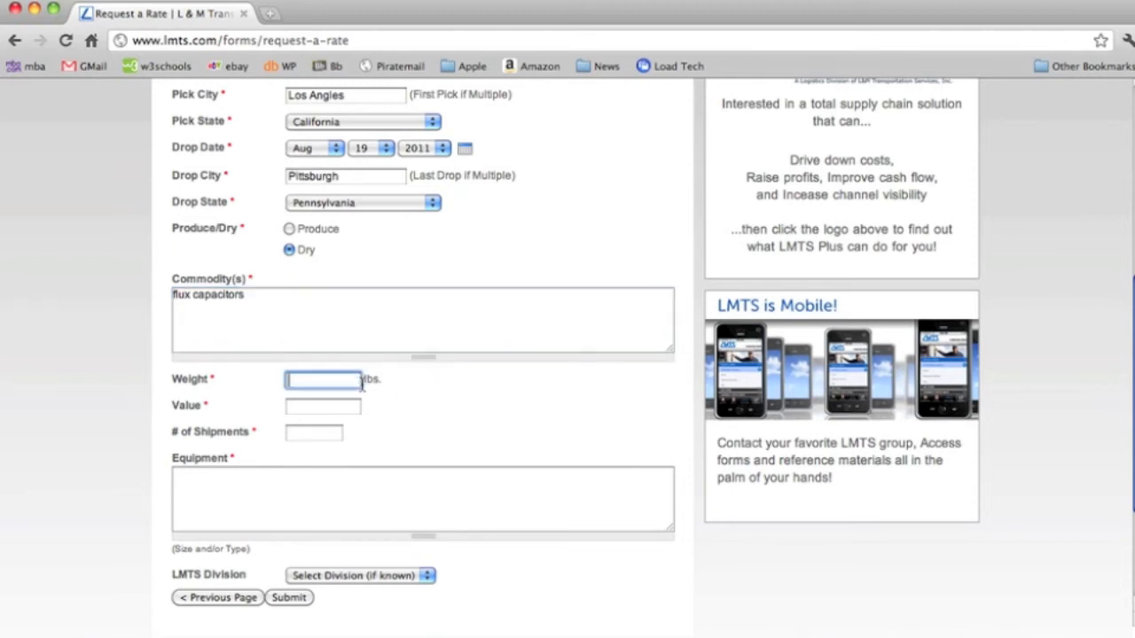
text(5.)
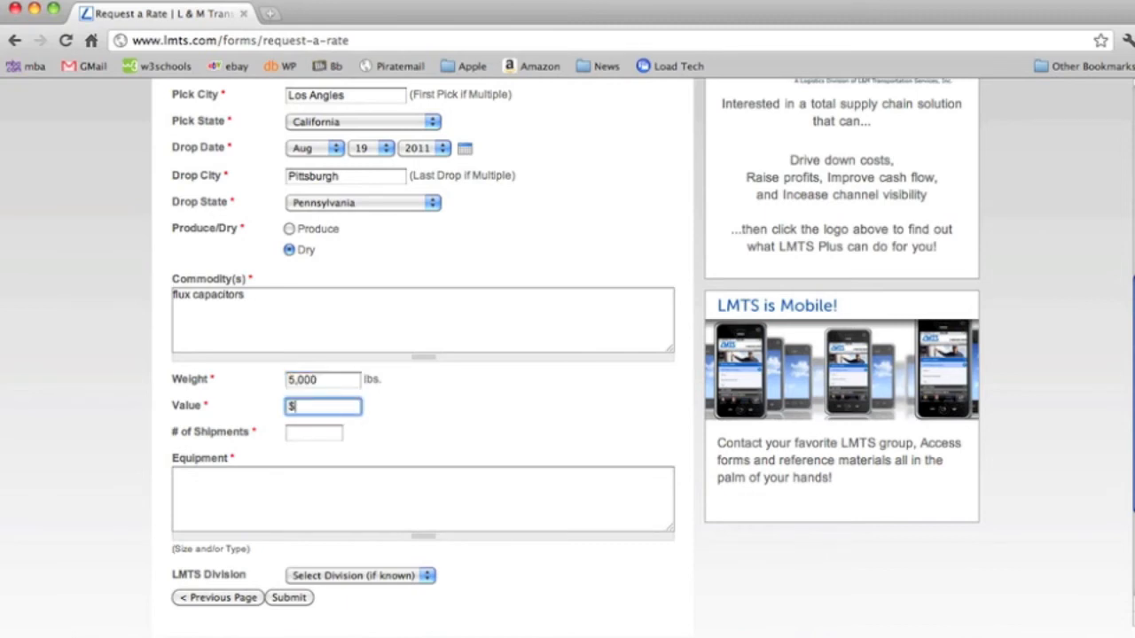
text(100,000)
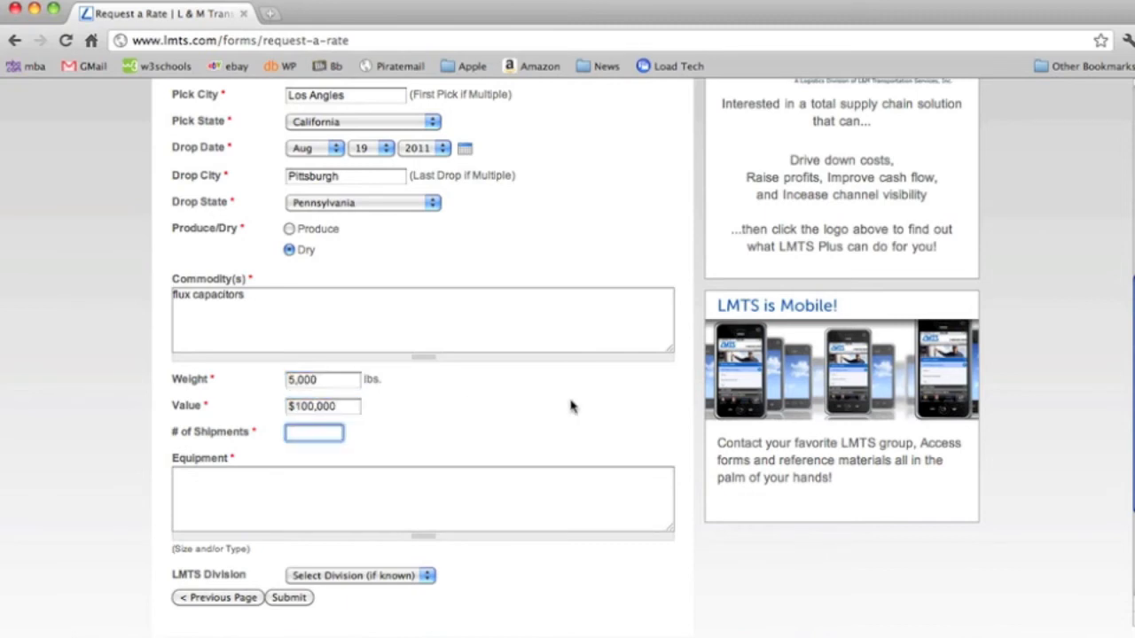
mouse_move(470, 406)
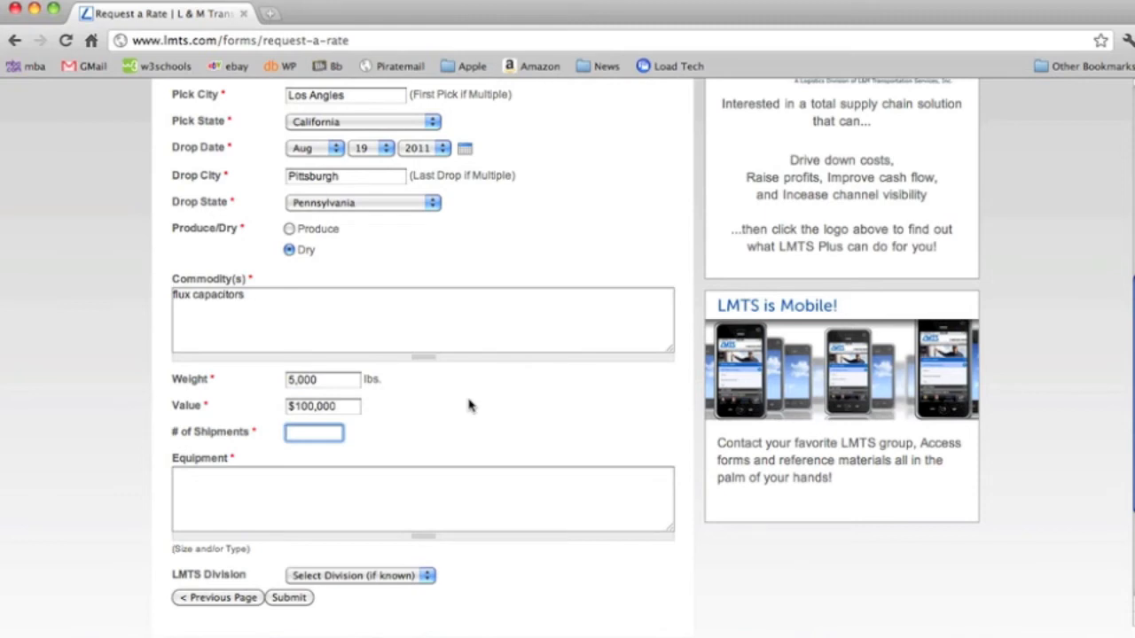
text(5)
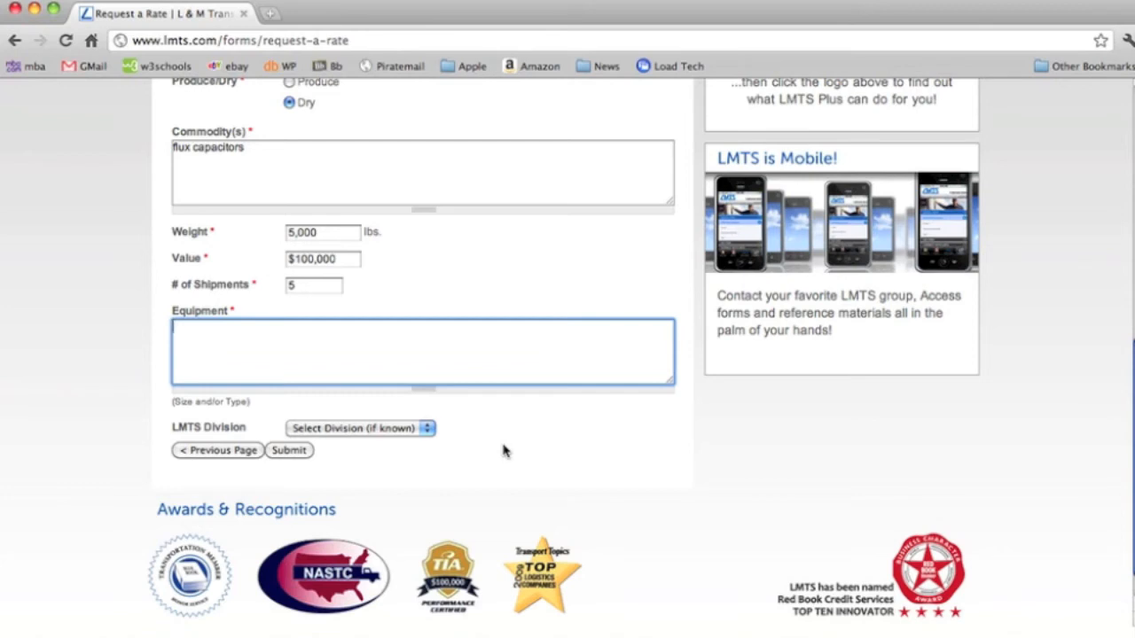
text(Dry)
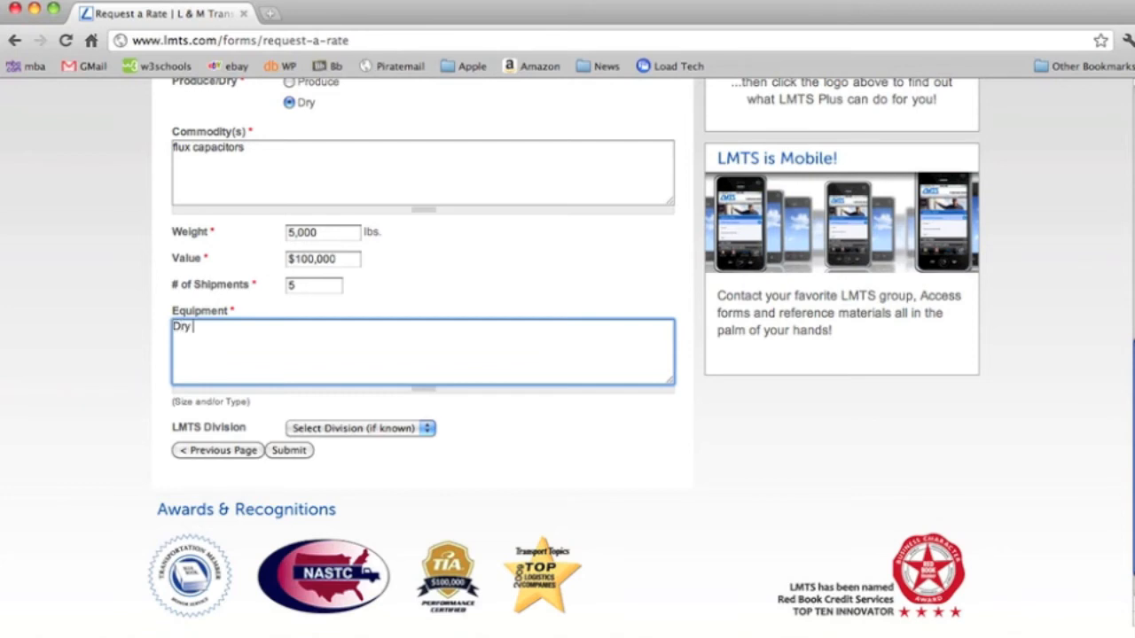
text(van or a covered van)
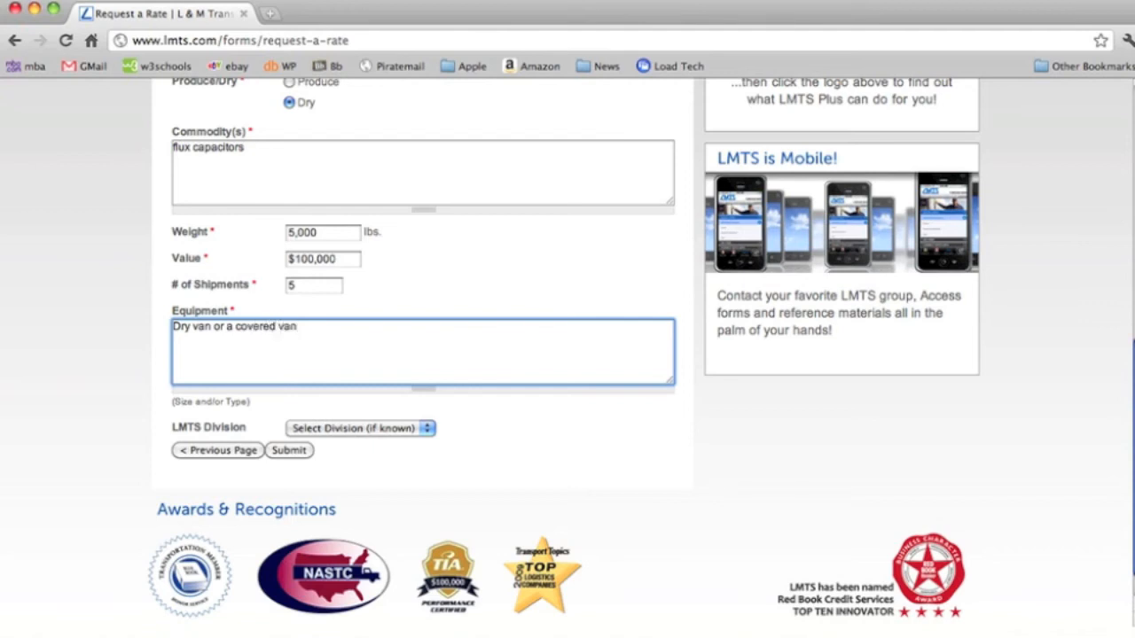
mouse_move(259, 431)
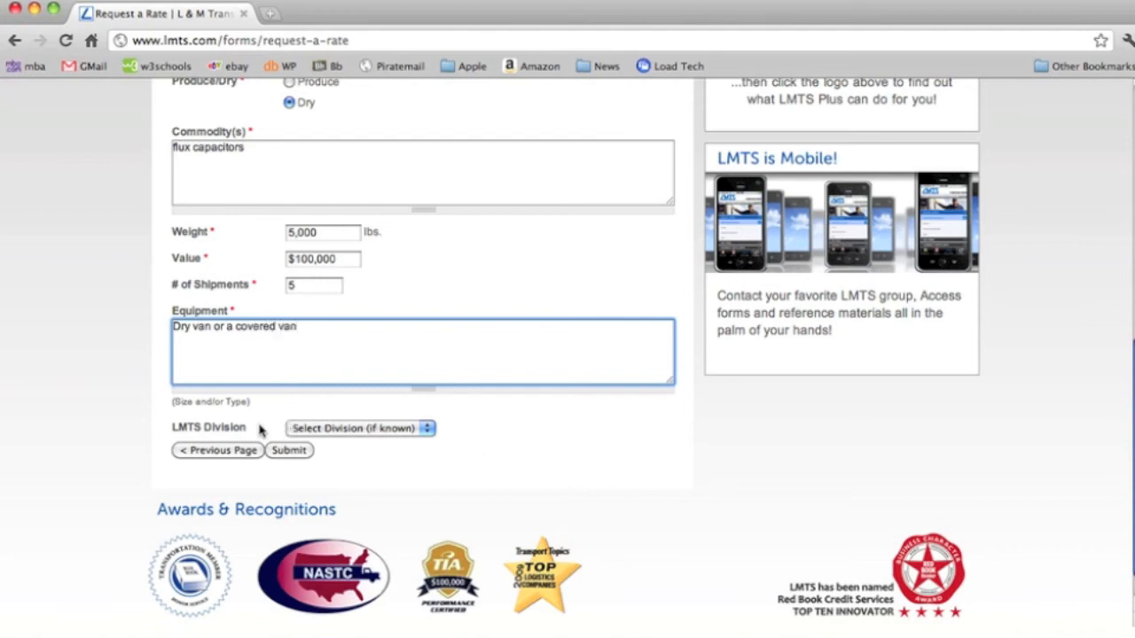
mouse_move(412, 454)
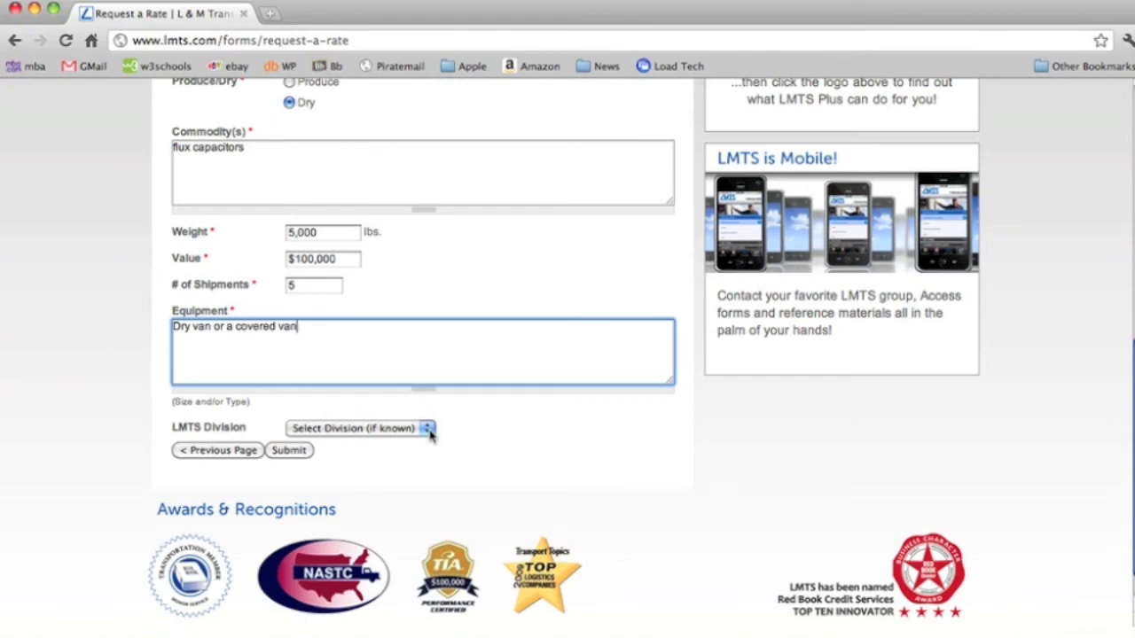
Step: Choose Dry Freight as the LMTS Division
click(358, 427)
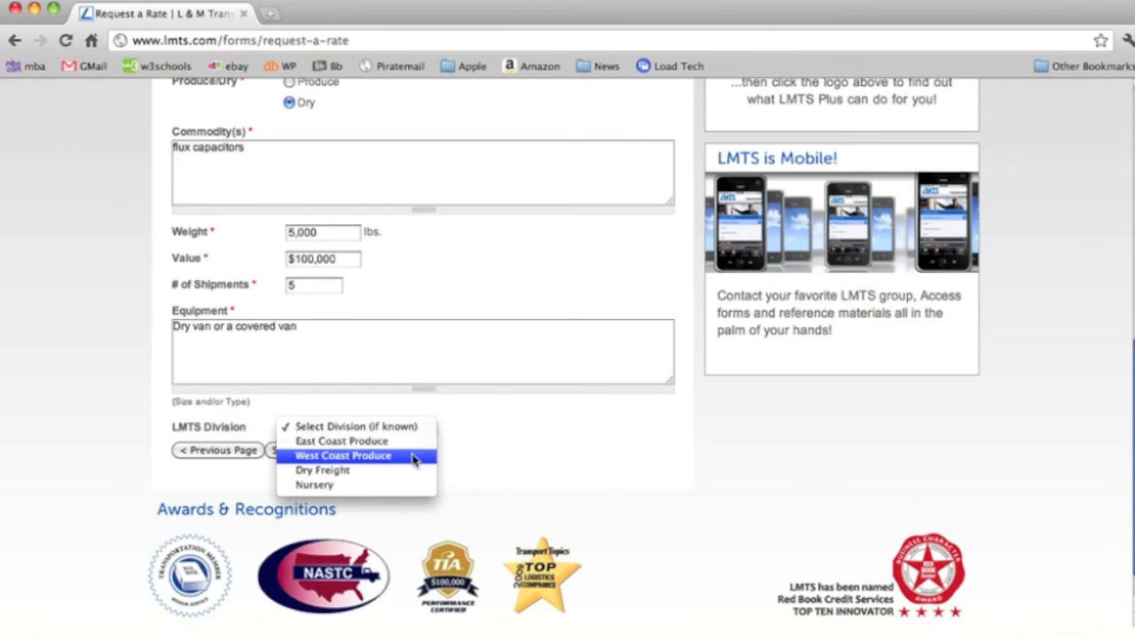
mouse_move(394, 470)
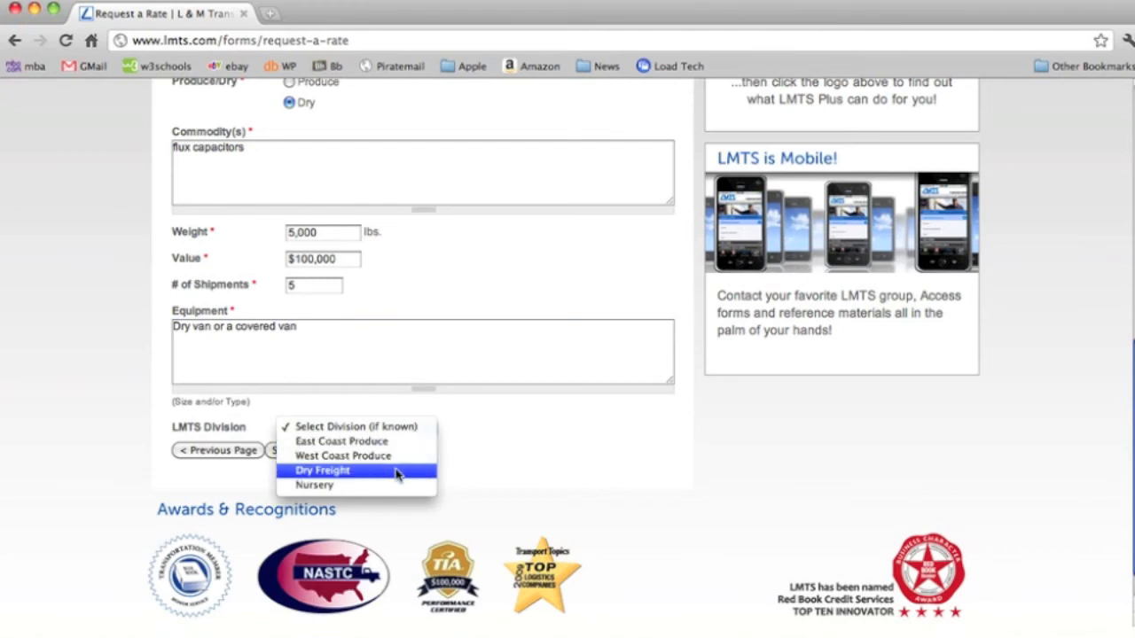
mouse_move(354, 486)
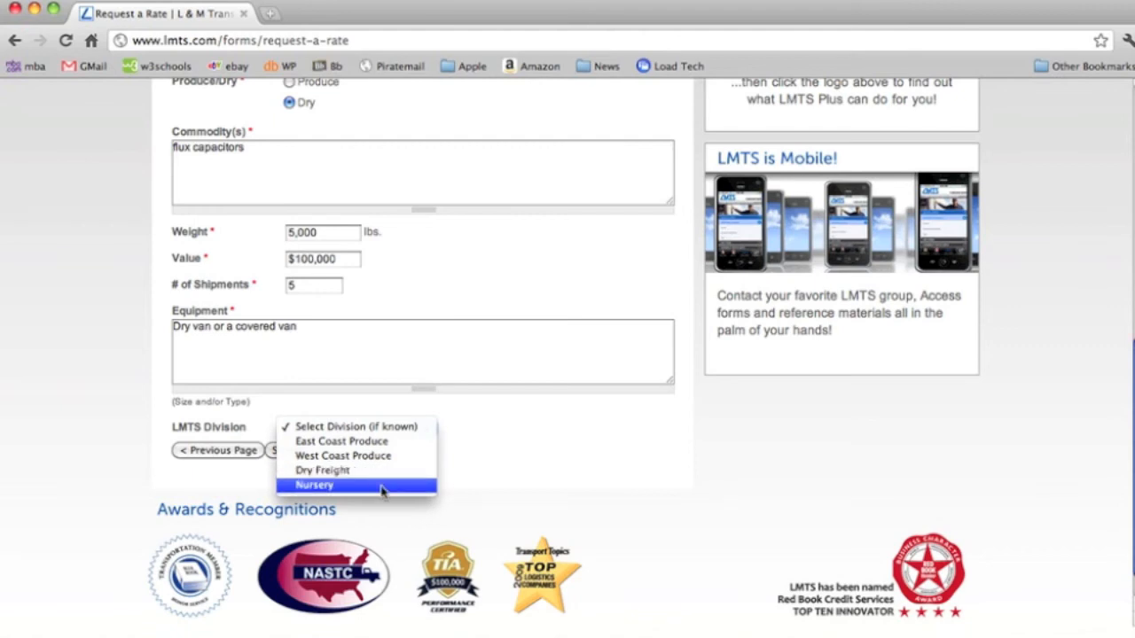
mouse_move(447, 489)
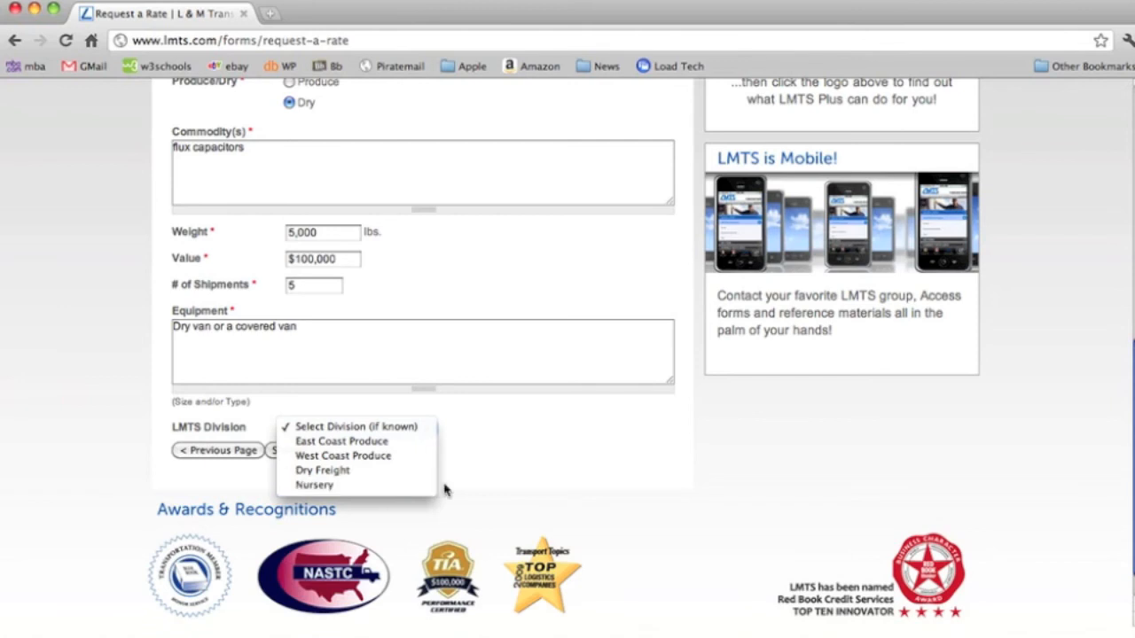
mouse_move(344, 456)
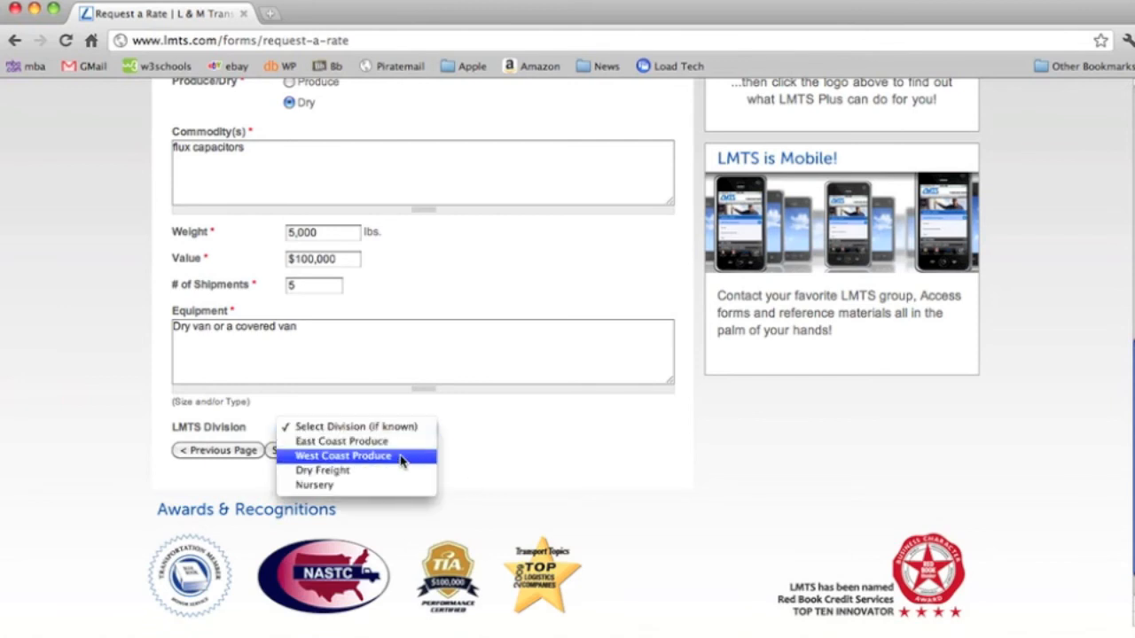
click(322, 470)
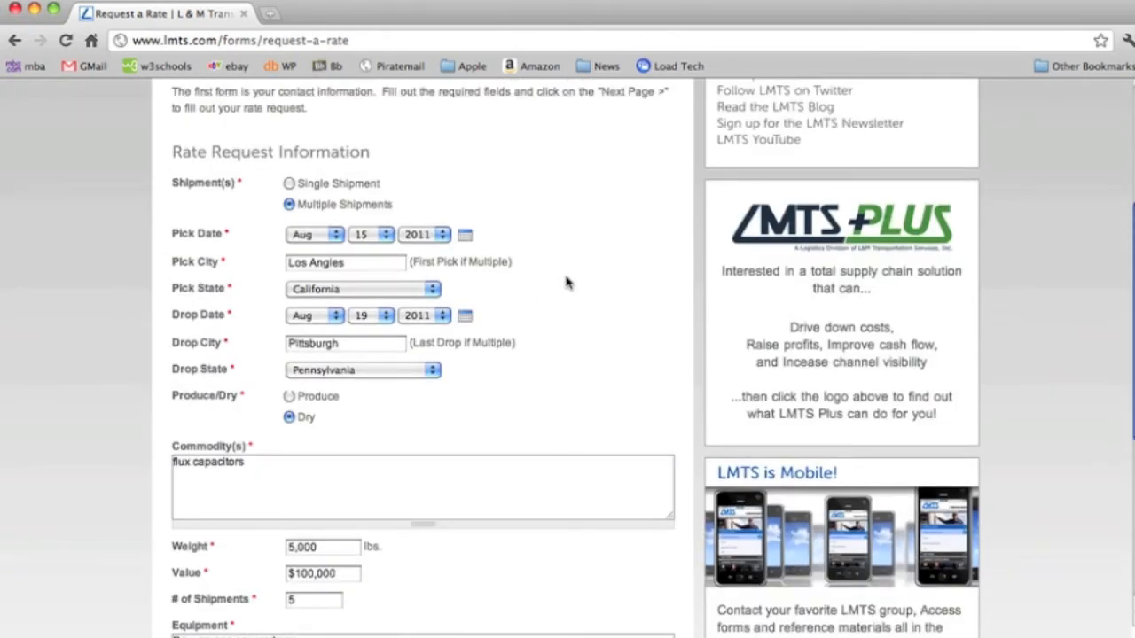
mouse_move(532, 273)
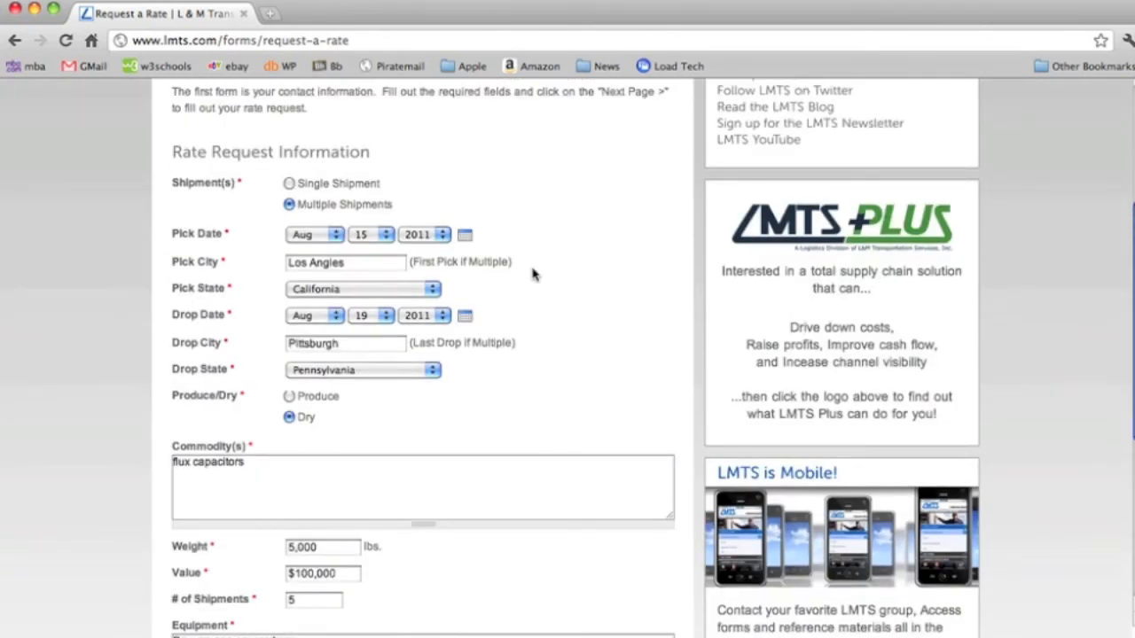
mouse_move(513, 266)
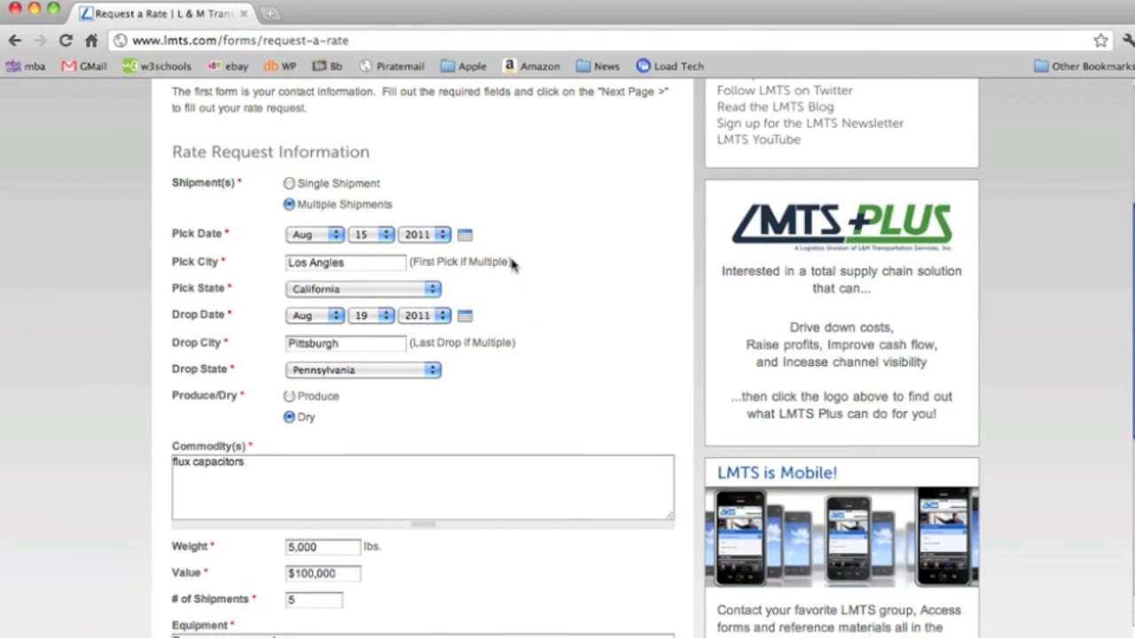
mouse_move(518, 349)
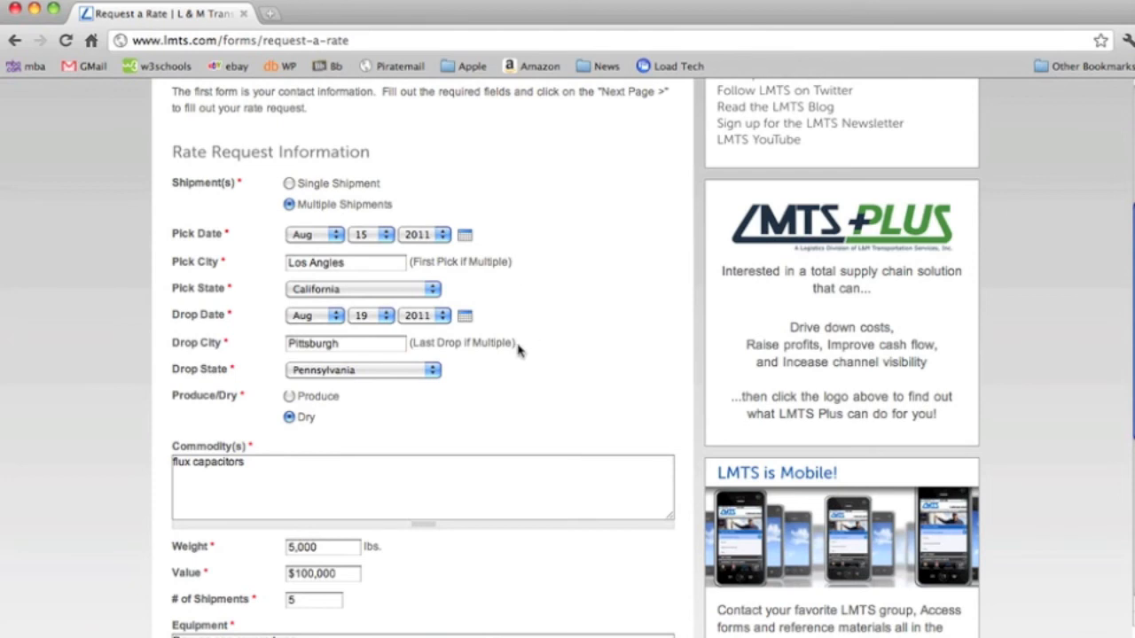
mouse_move(560, 337)
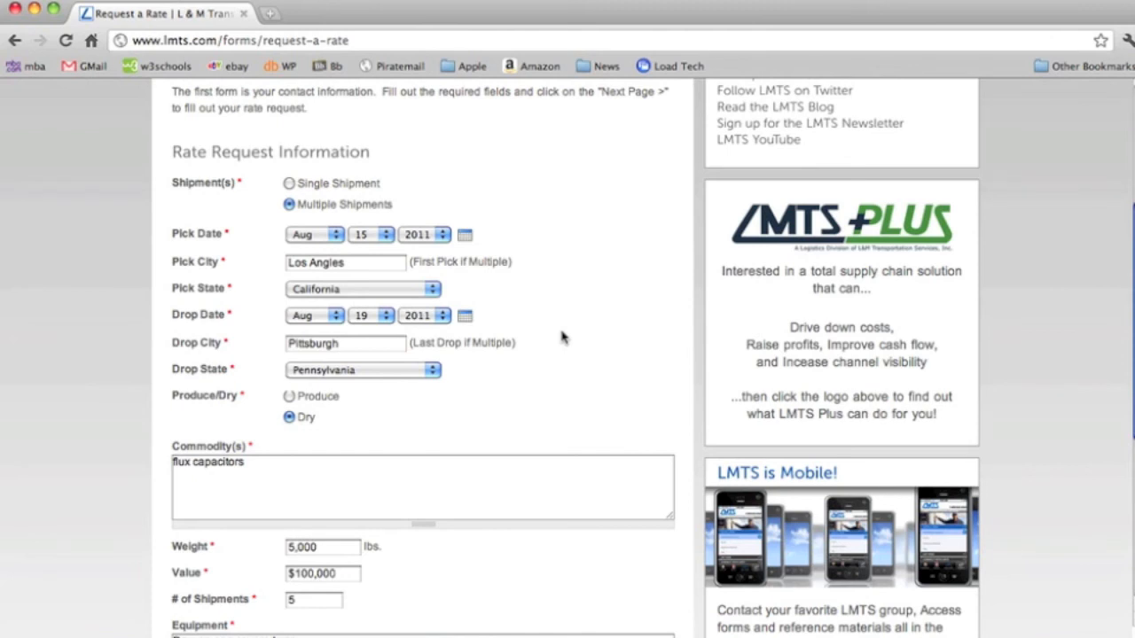
mouse_move(522, 346)
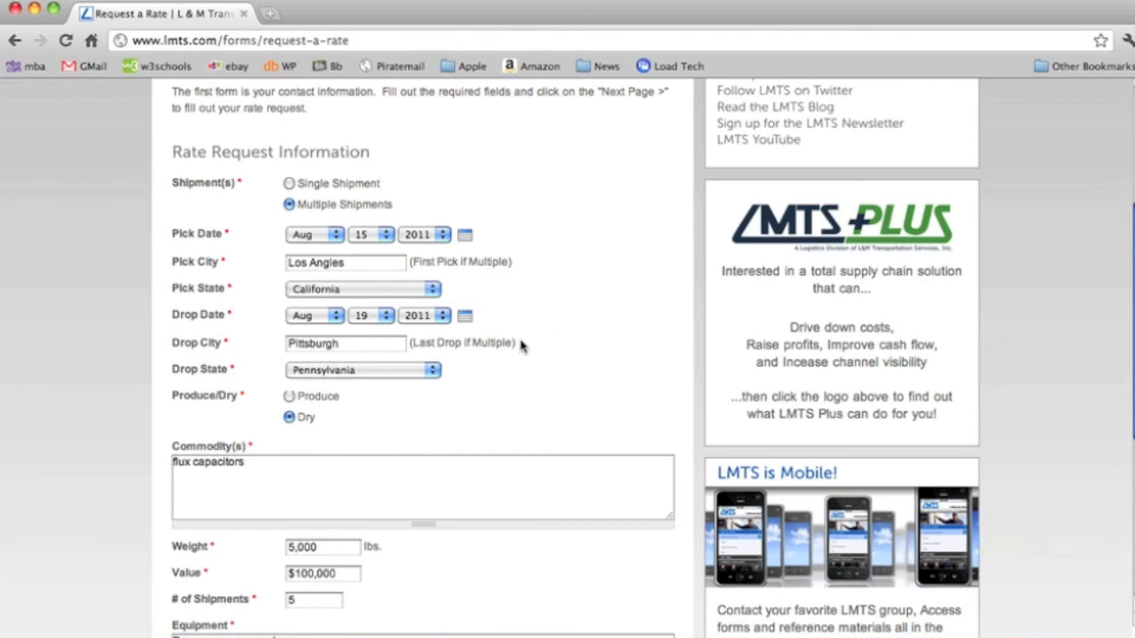
mouse_move(512, 269)
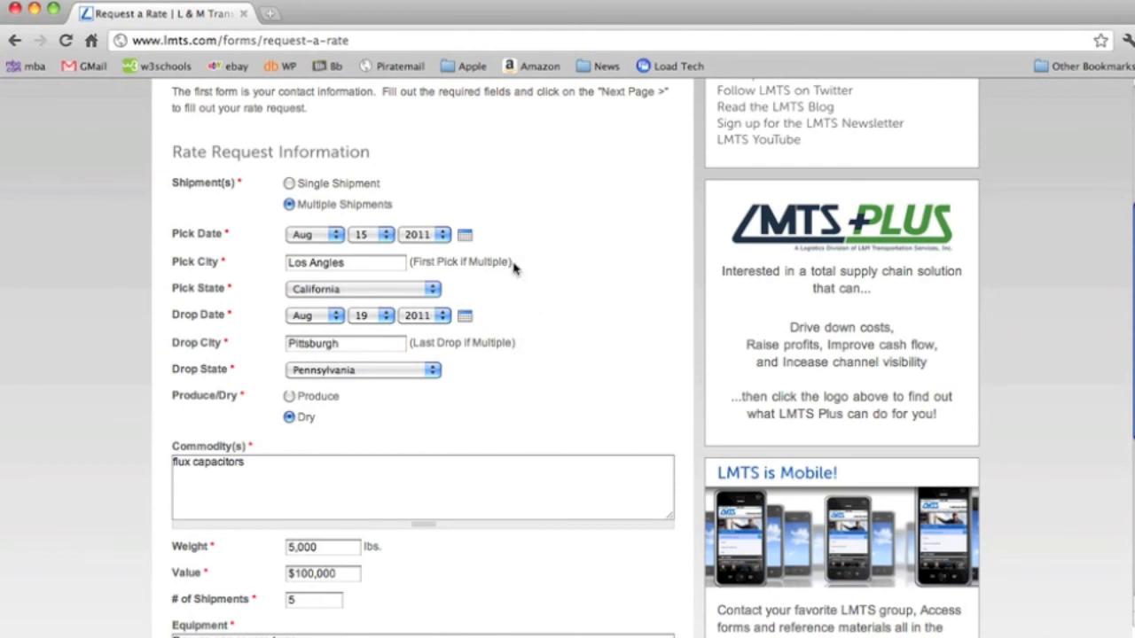
mouse_move(518, 360)
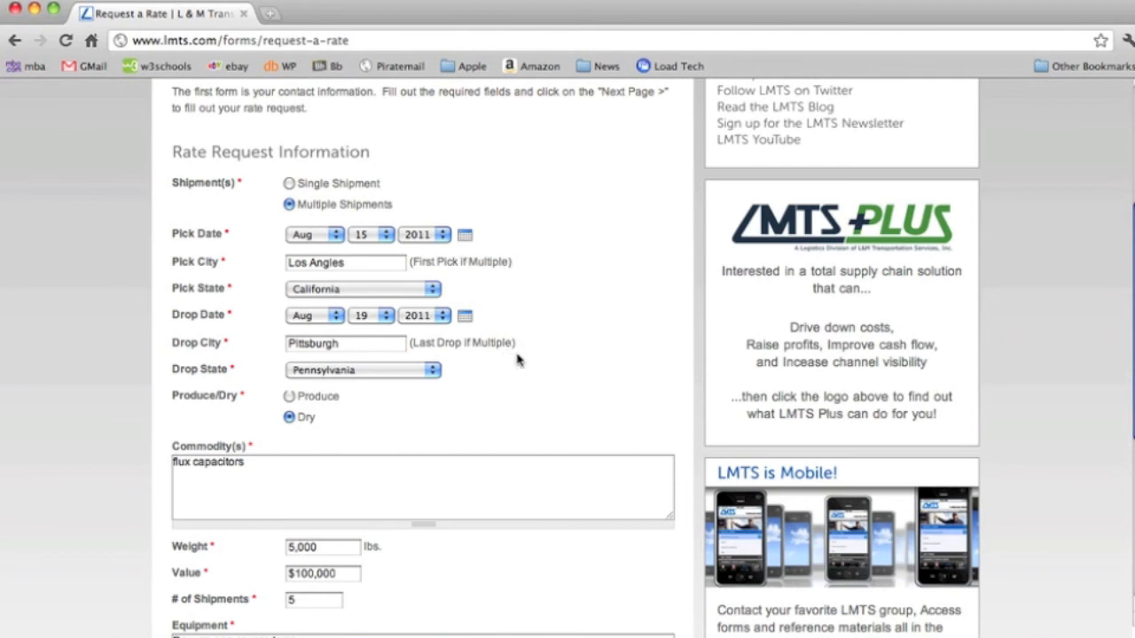
Step: Submit the completed rate request and reach the thank-you confirmation page
scroll(down, 3)
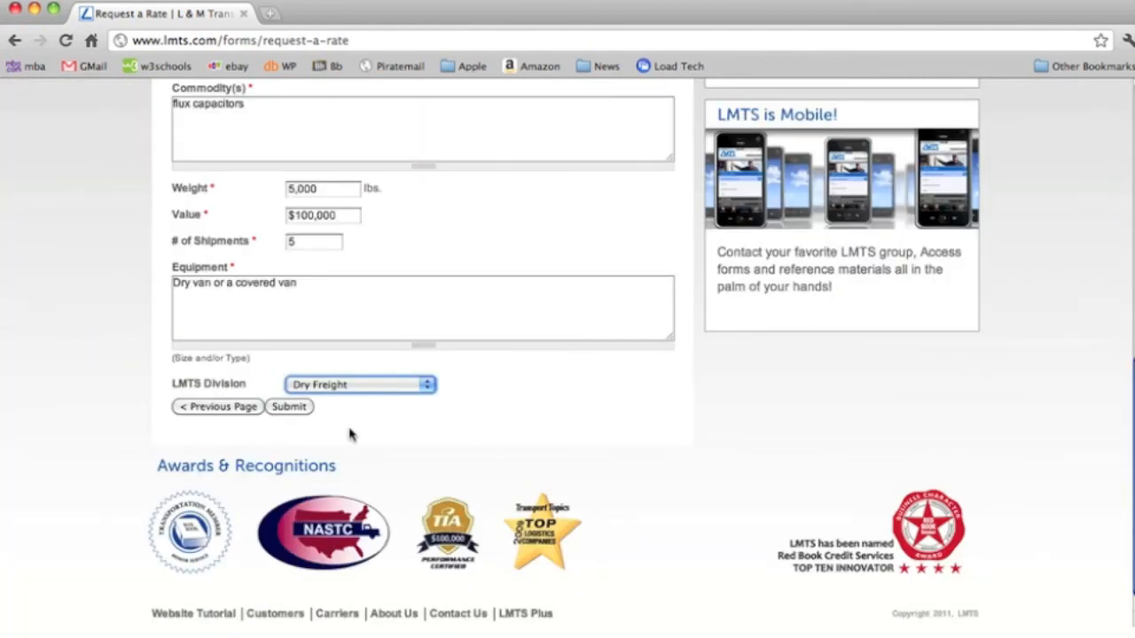
click(289, 406)
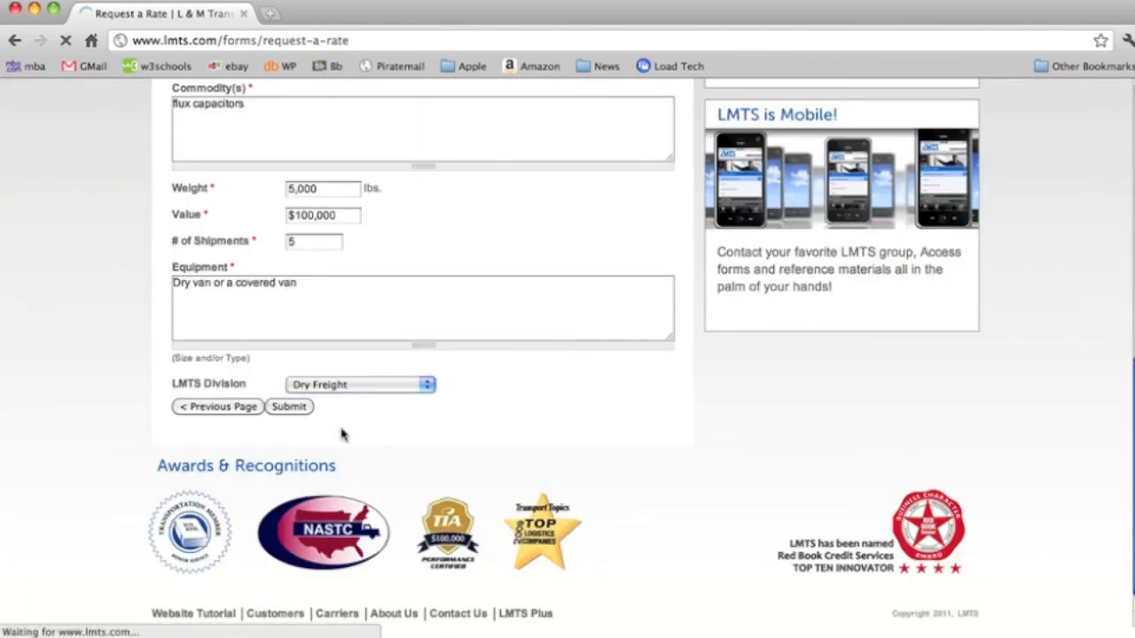
click(289, 406)
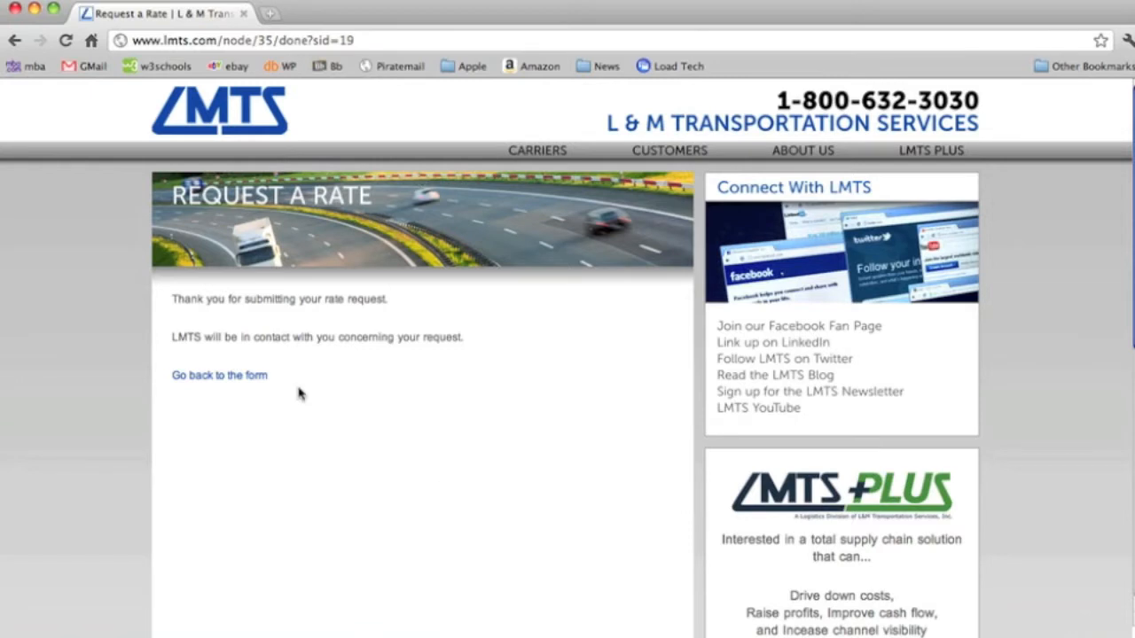
mouse_move(437, 381)
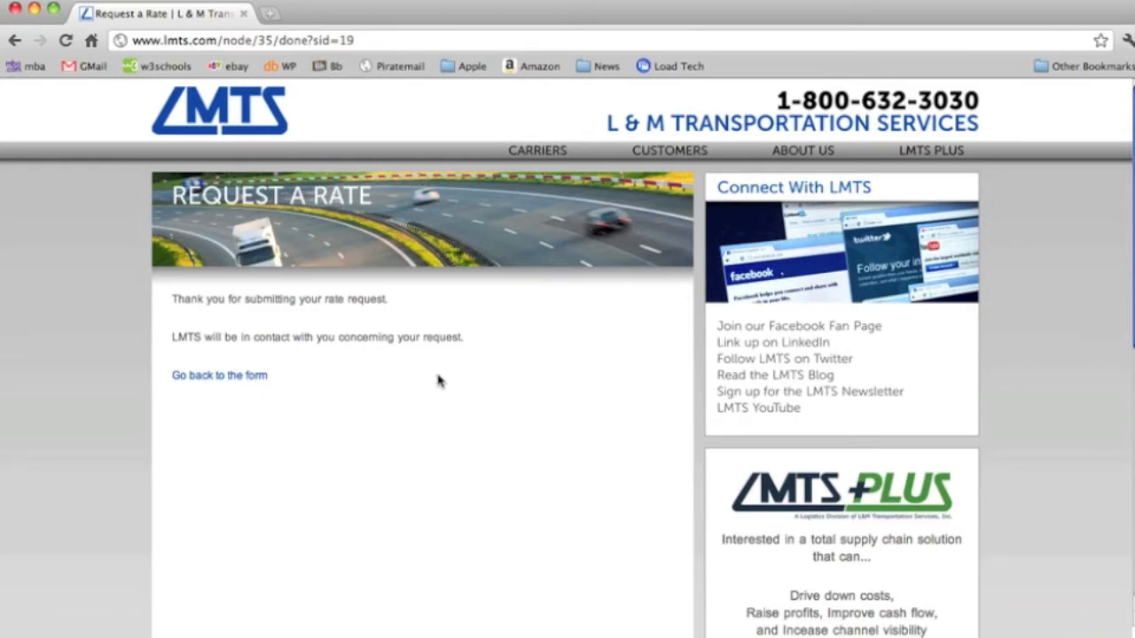
scroll(down, 3)
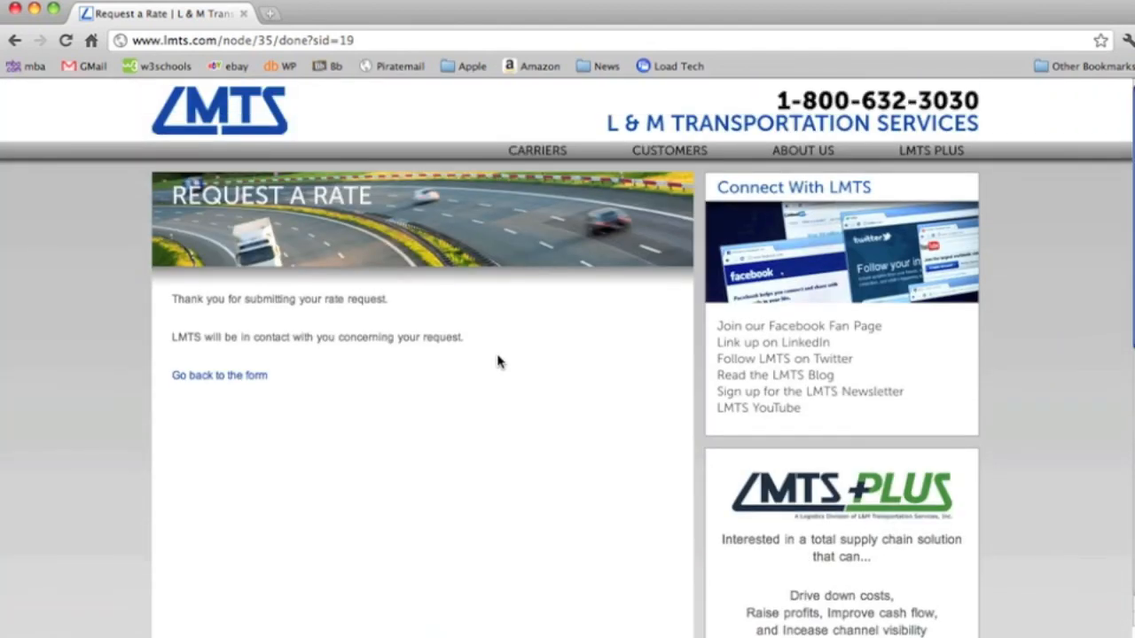
Step: Follow the footer Contact Us link to the site's empty contact form
scroll(down, 3)
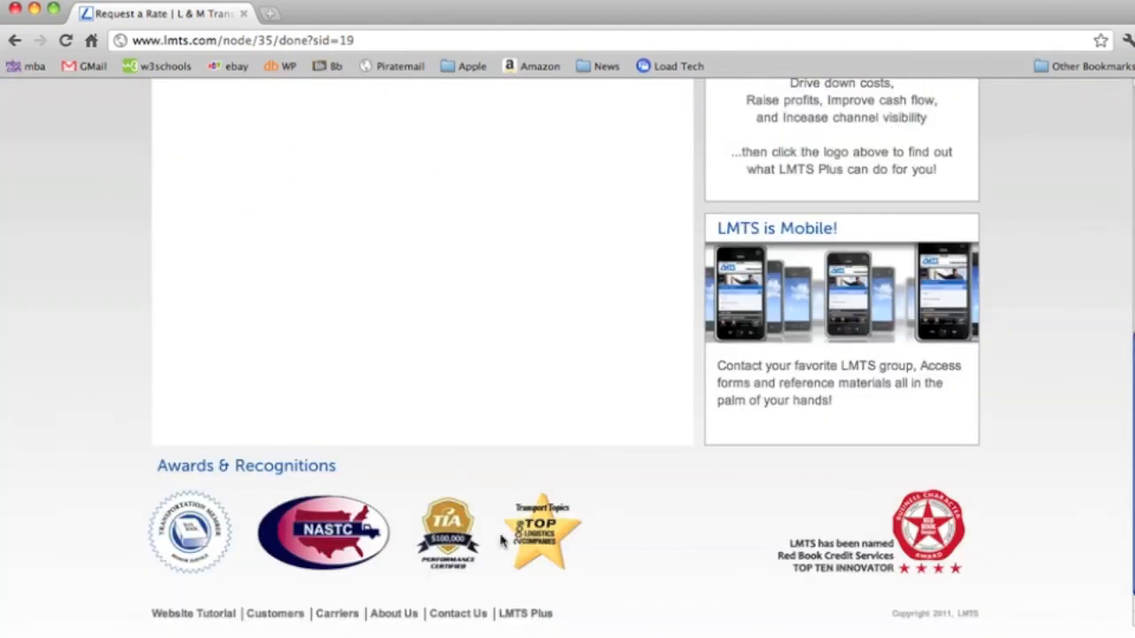
click(458, 614)
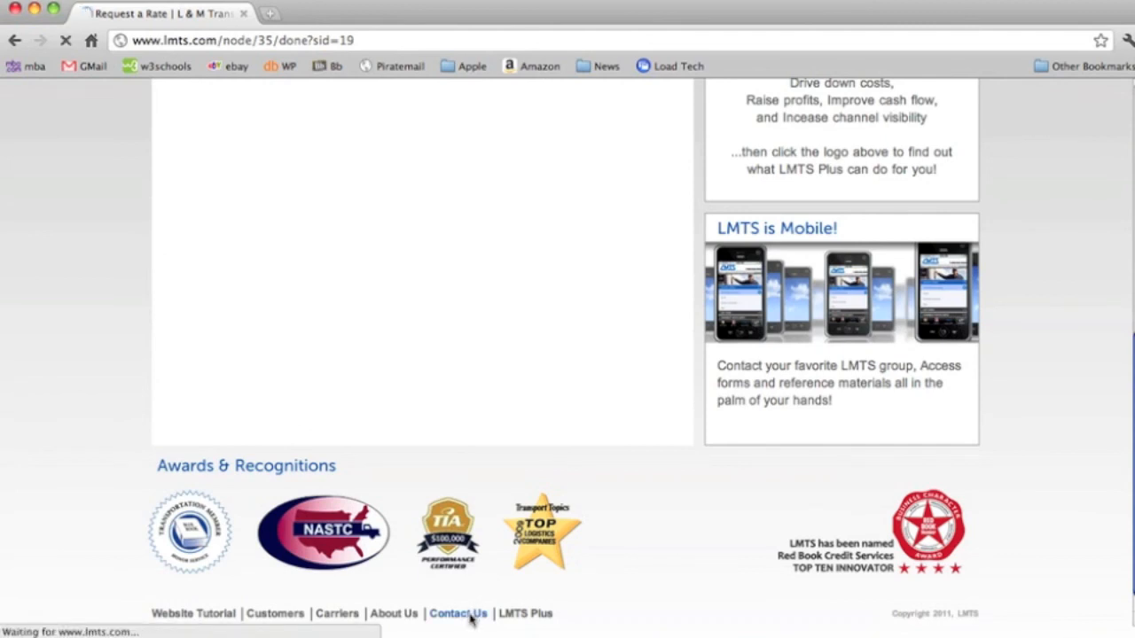
click(457, 614)
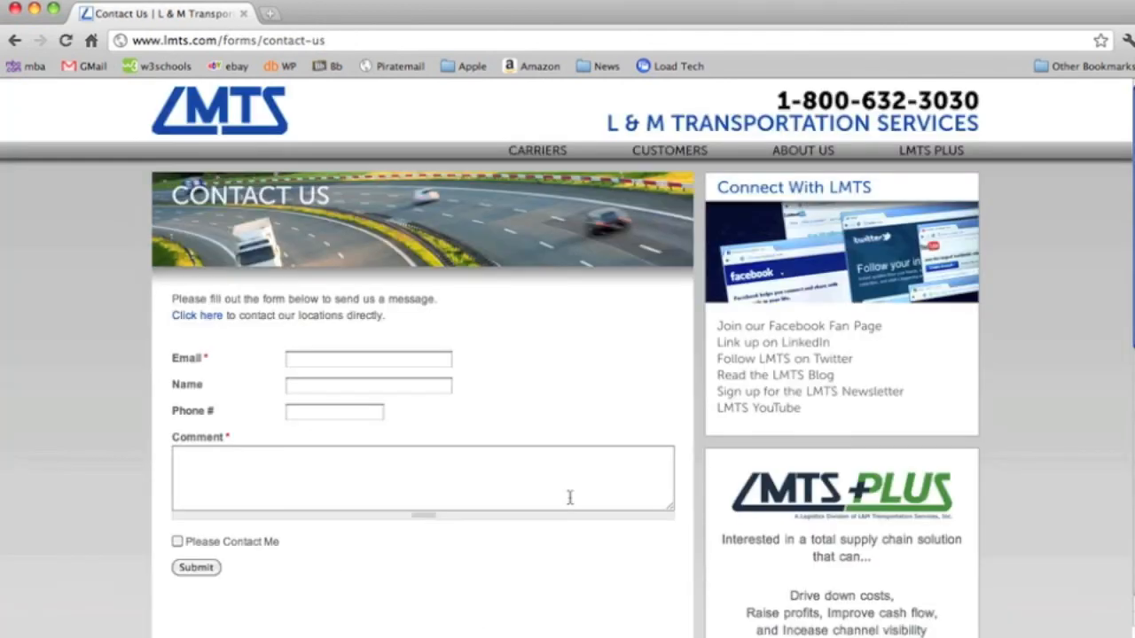
mouse_move(621, 363)
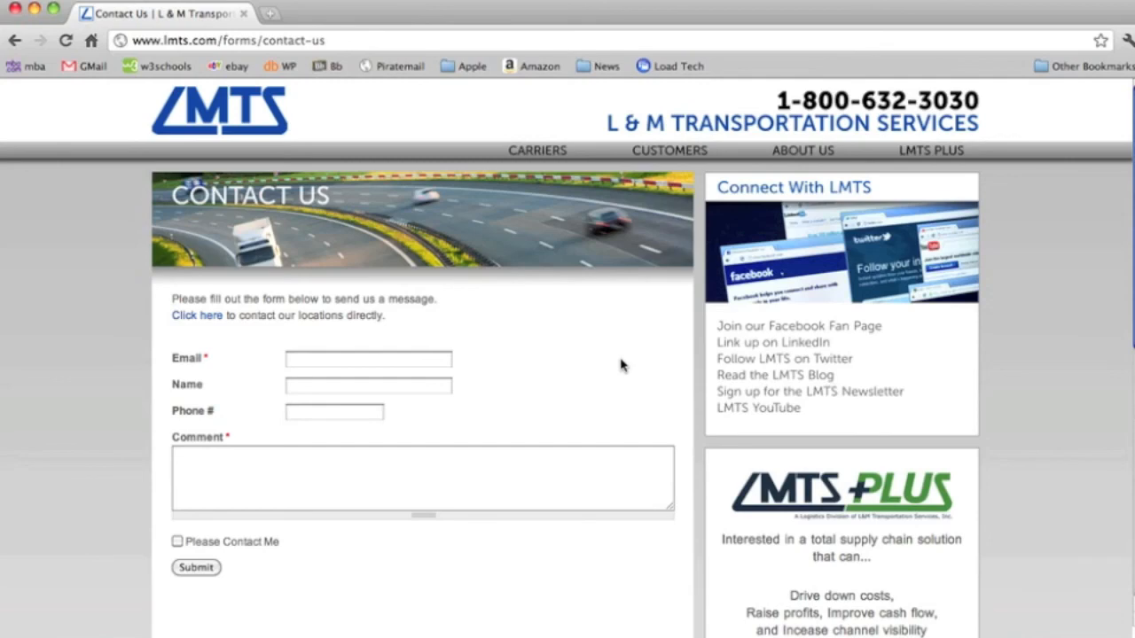